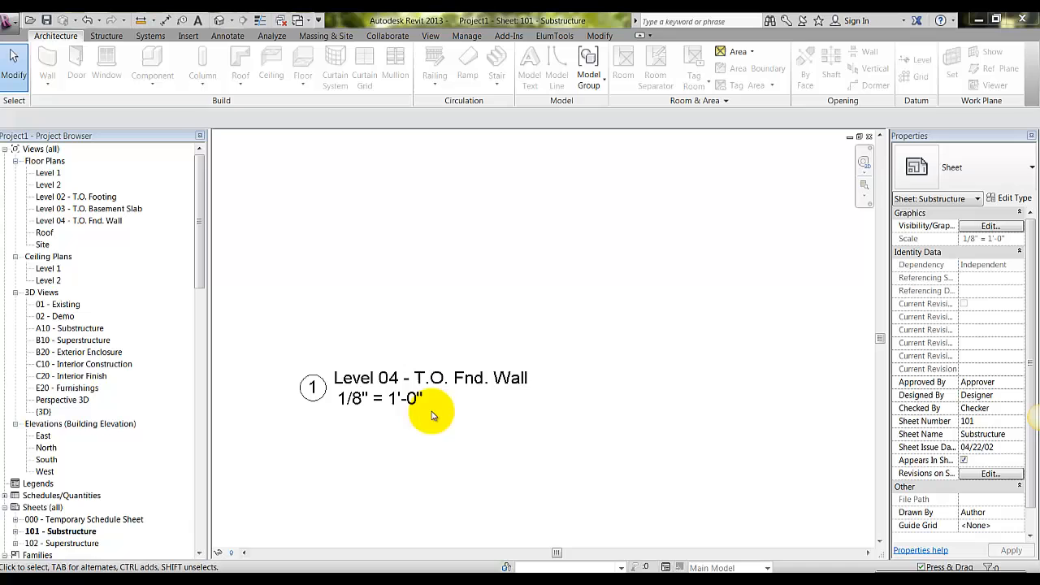
Step: Switch the Level 04 viewport on sheet 101 to the Viewport: Title w Line type
click(431, 385)
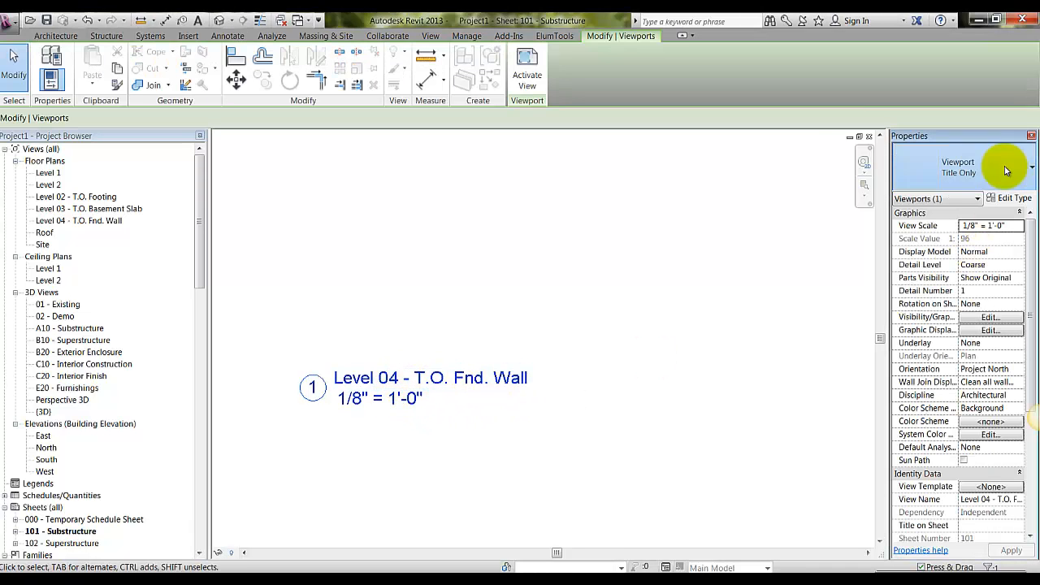
click(1030, 166)
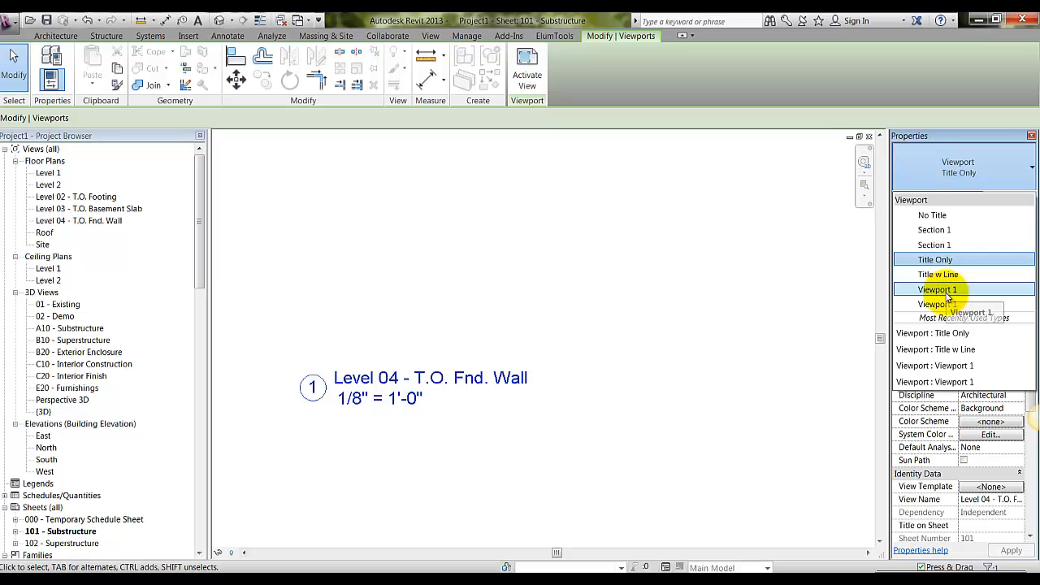
click(938, 274)
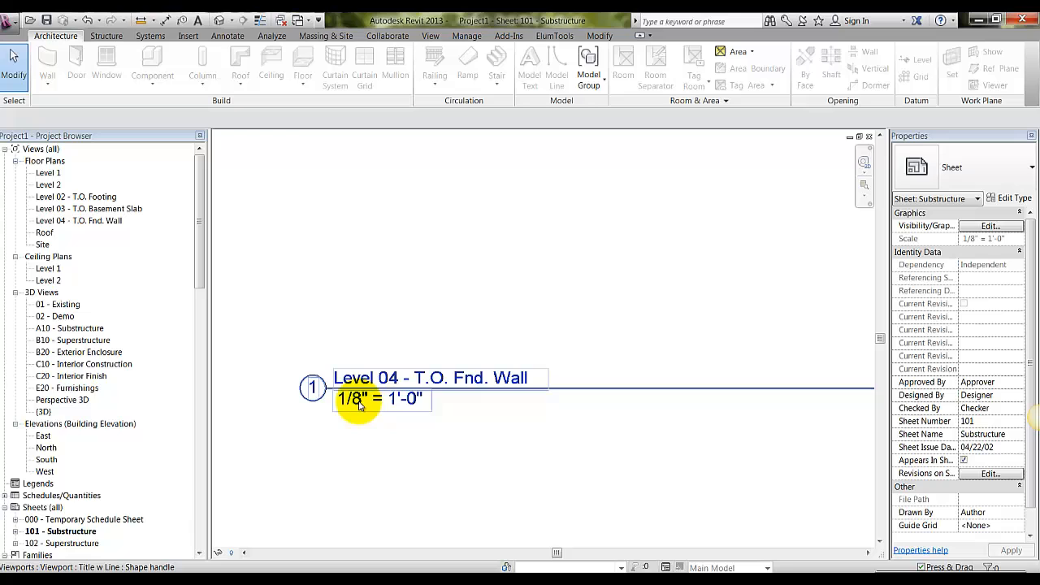
mouse_move(360, 411)
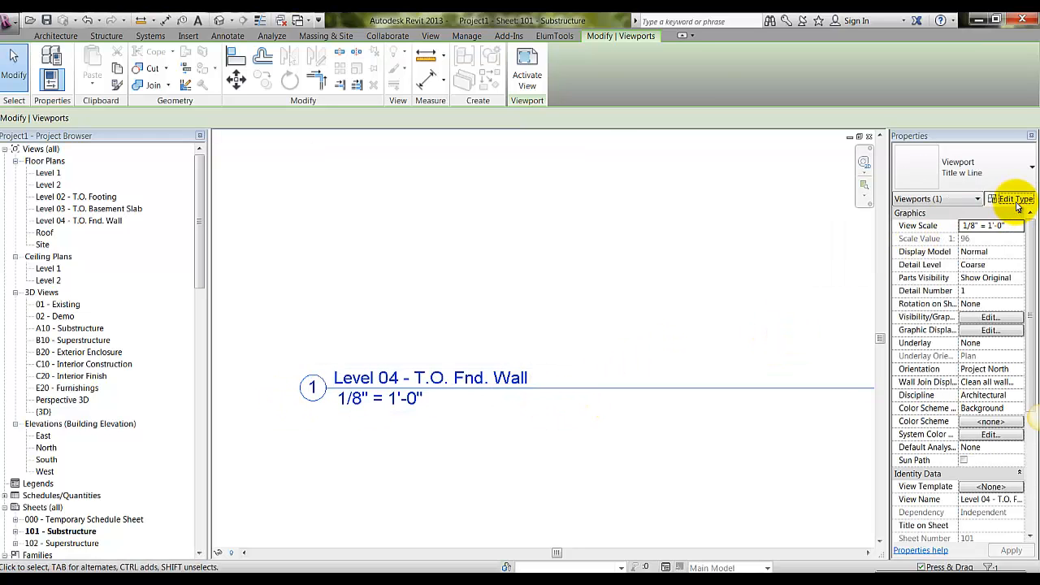
Step: Confirm that the Title w Line type uses the View Title family, and close its type settings
click(1013, 199)
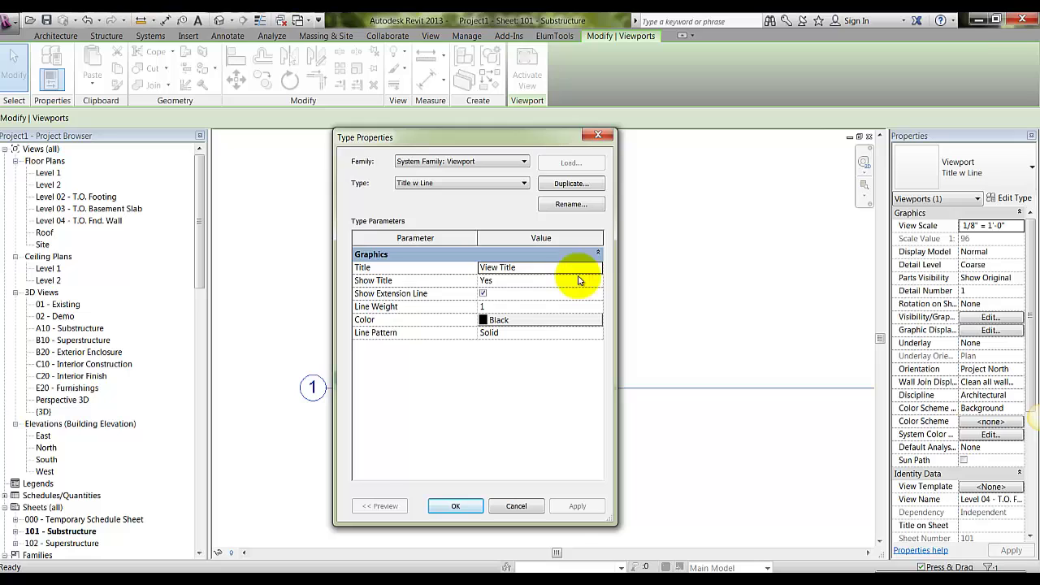
click(598, 268)
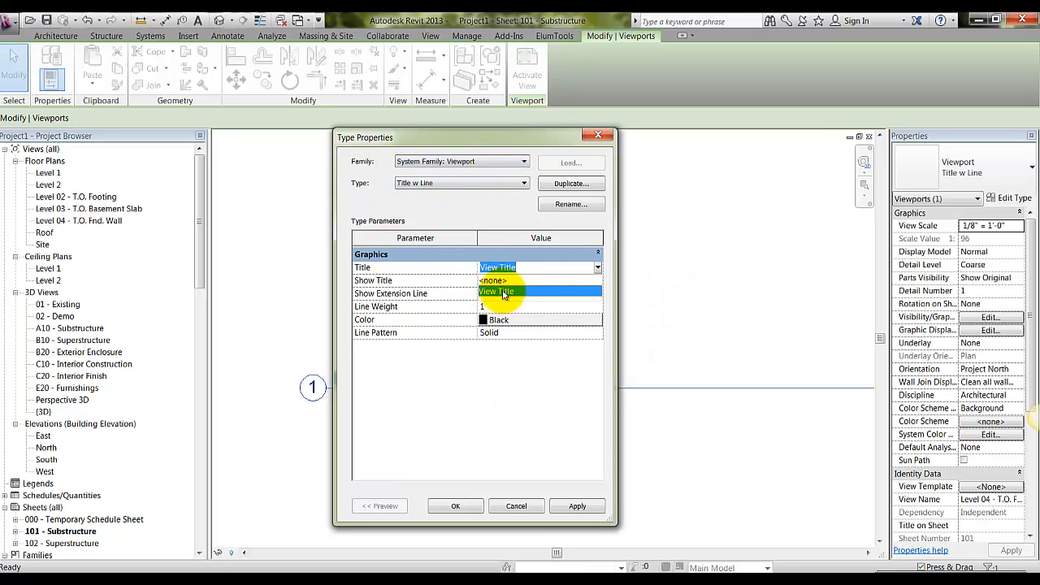
mouse_move(593, 291)
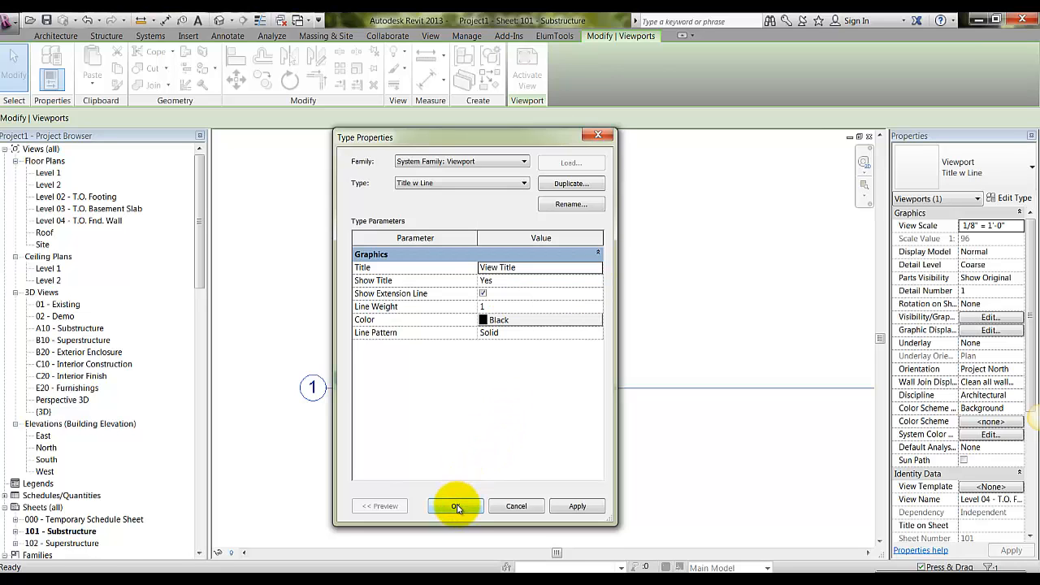
click(455, 506)
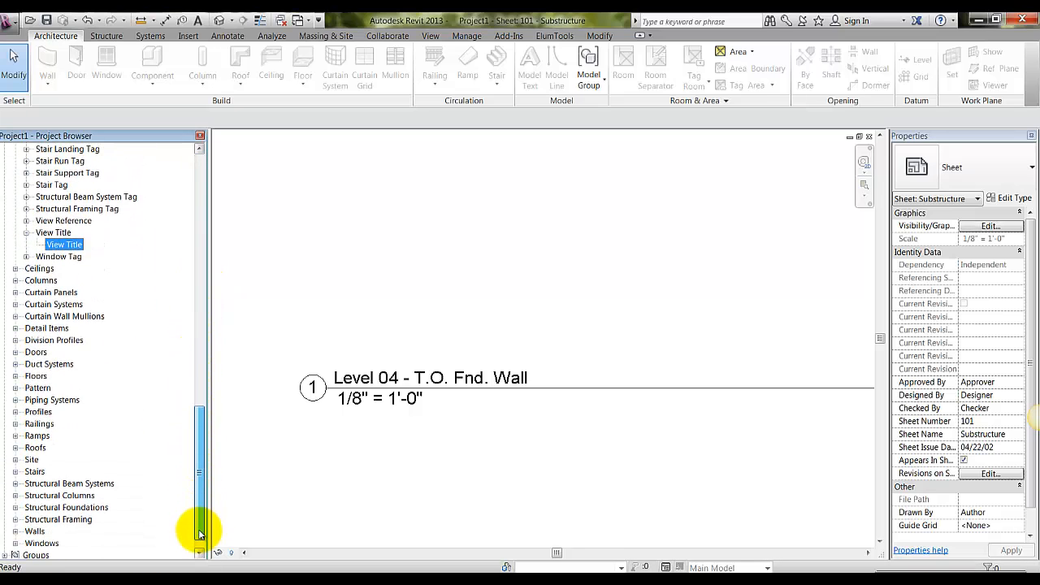
Step: Open the View Title family from the Project Browser in the Family Editor
scroll(up, 3)
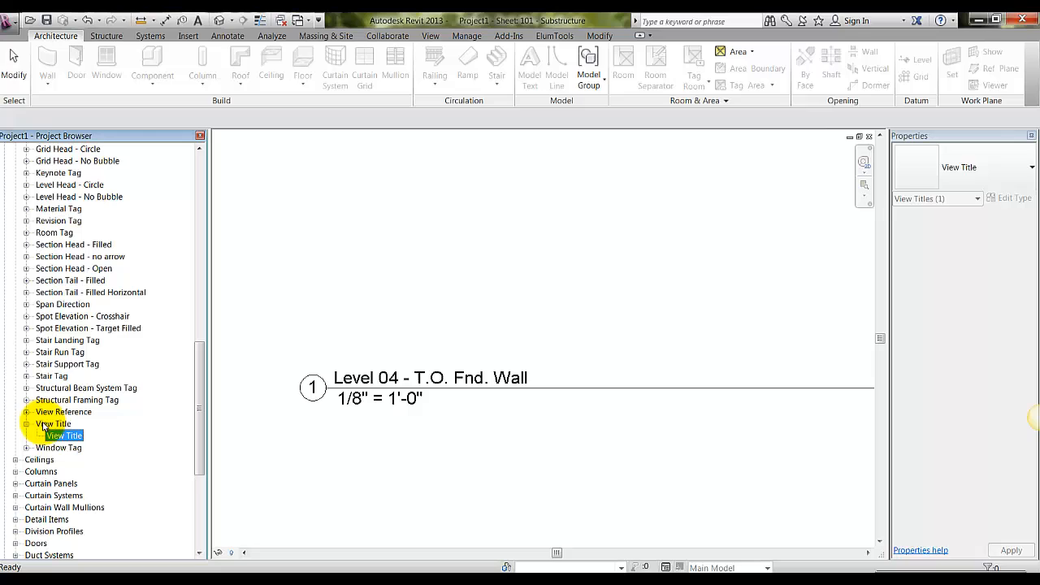
right_click(64, 436)
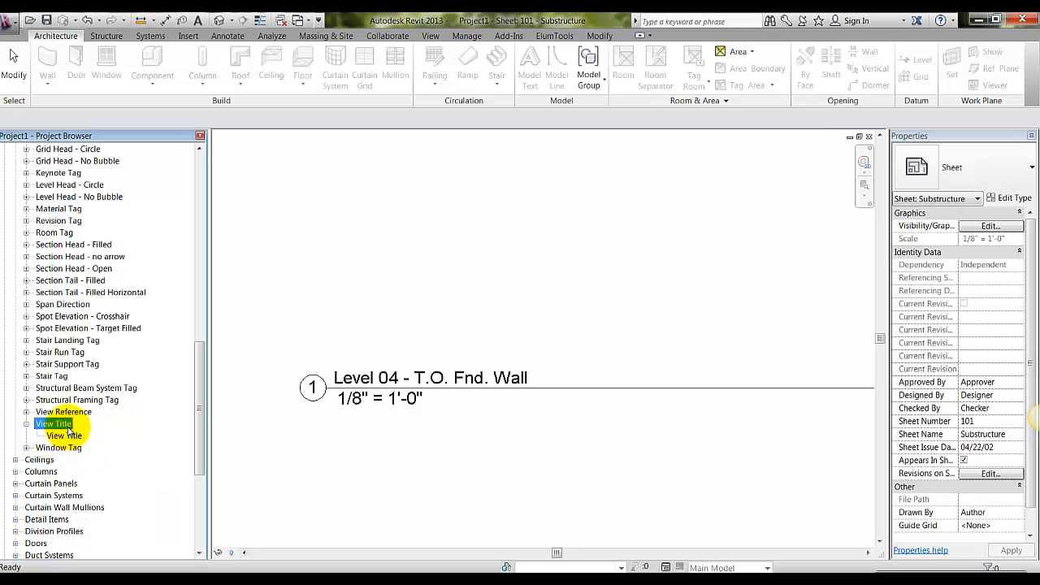
right_click(53, 424)
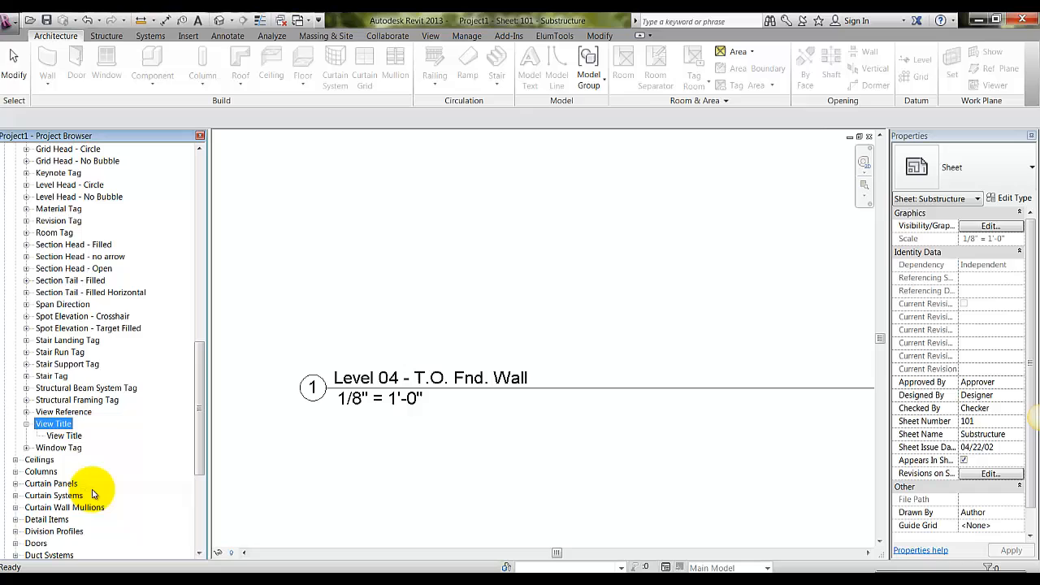
double_click(63, 435)
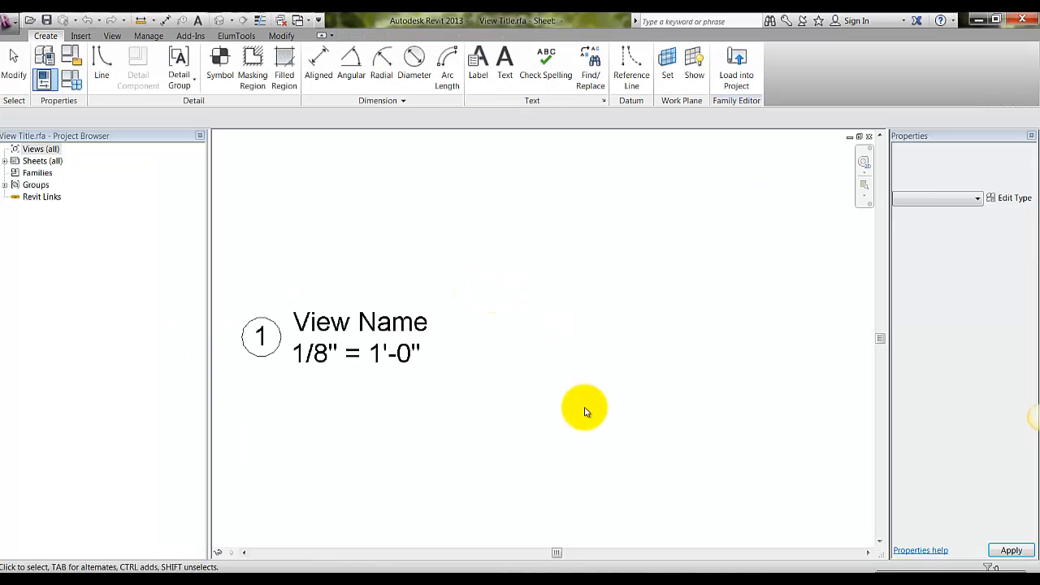
Step: Click empty space to show the View Title family's own properties
click(359, 336)
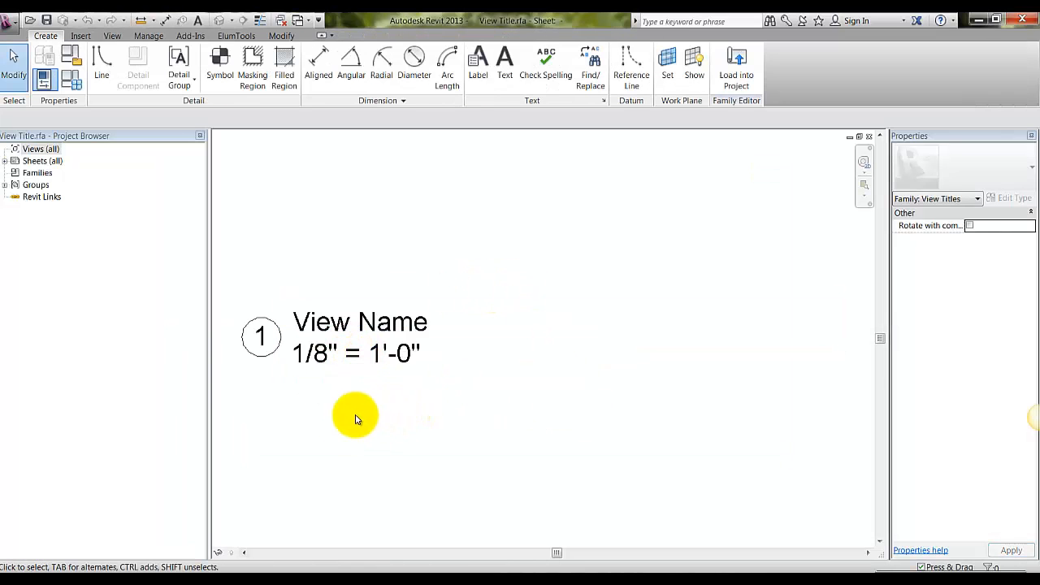
mouse_move(248, 375)
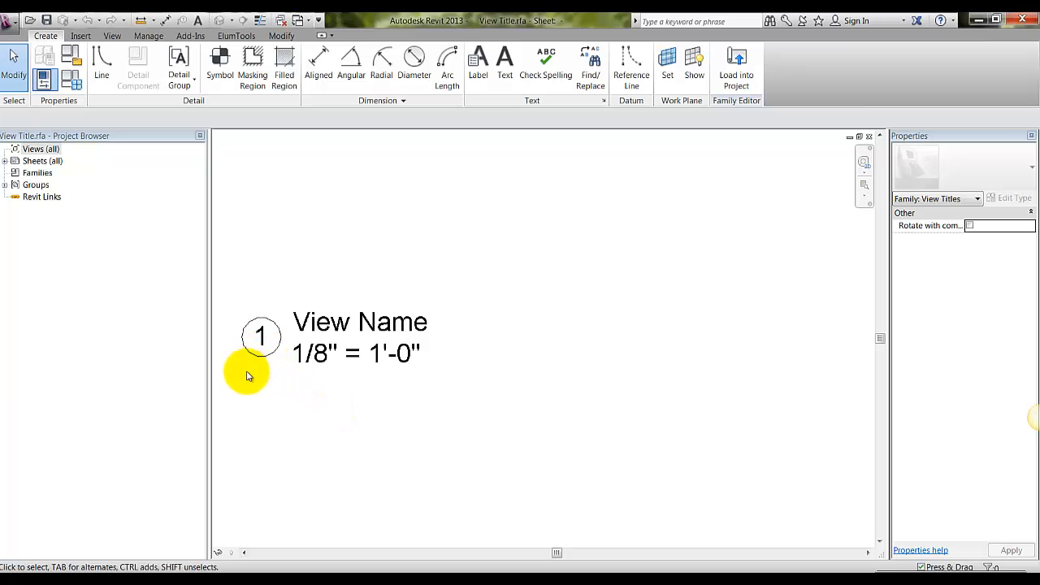
mouse_move(602, 331)
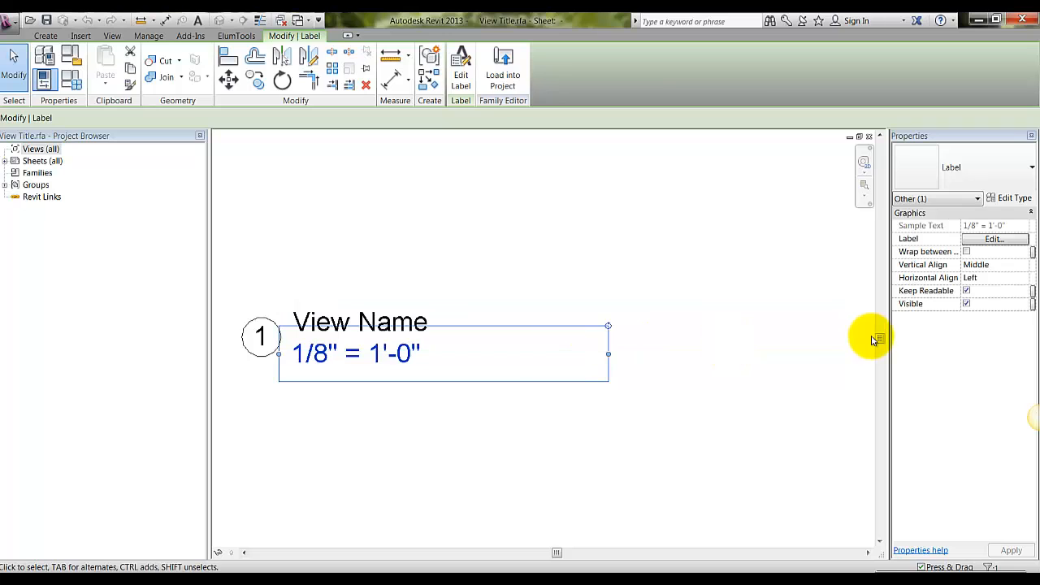
mouse_move(573, 375)
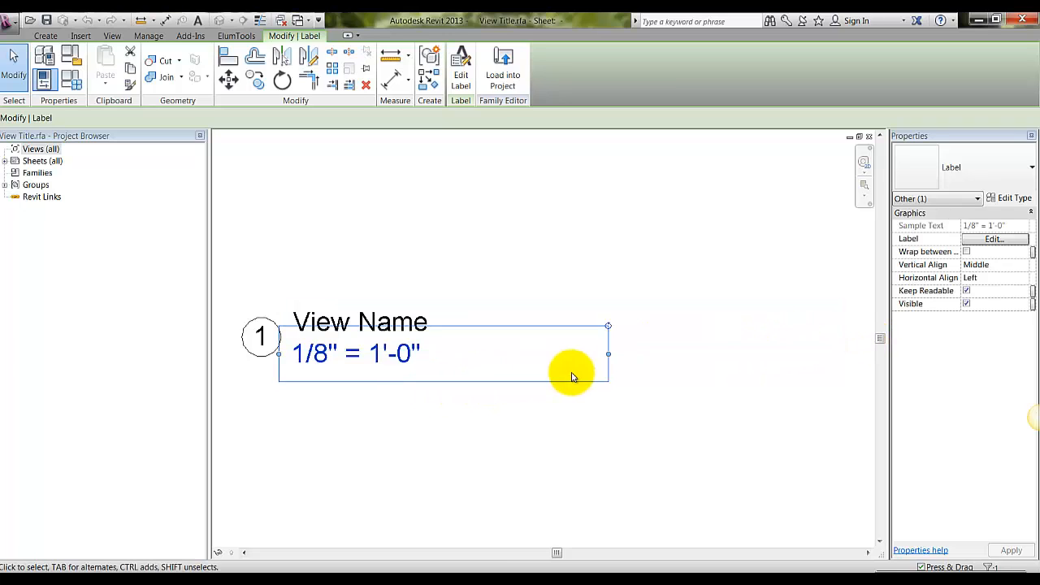
mouse_move(1010, 290)
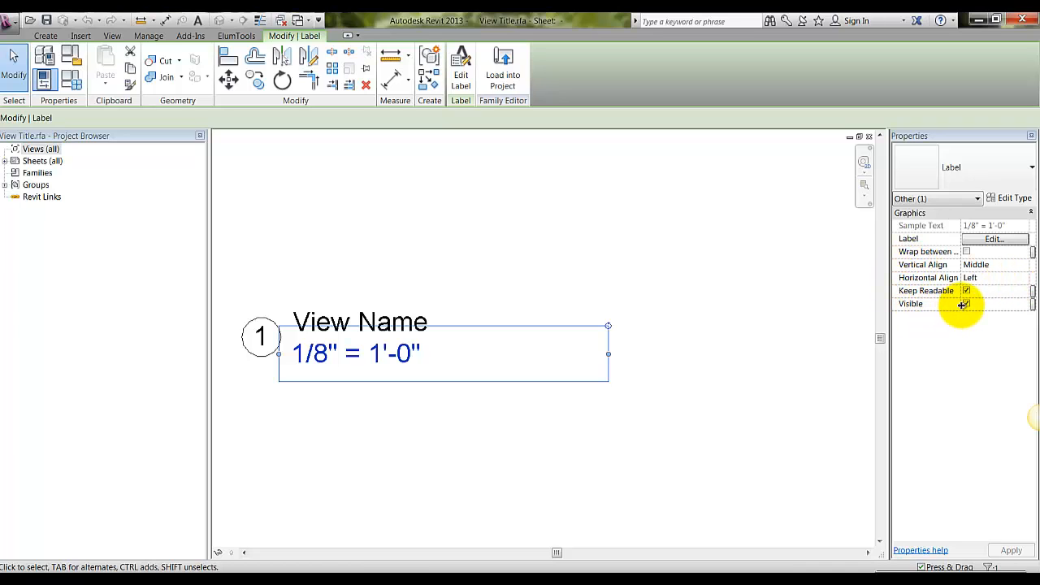
Step: Hide the scale label and drive its visibility with a new Yes/No type parameter 'Scale'
click(966, 303)
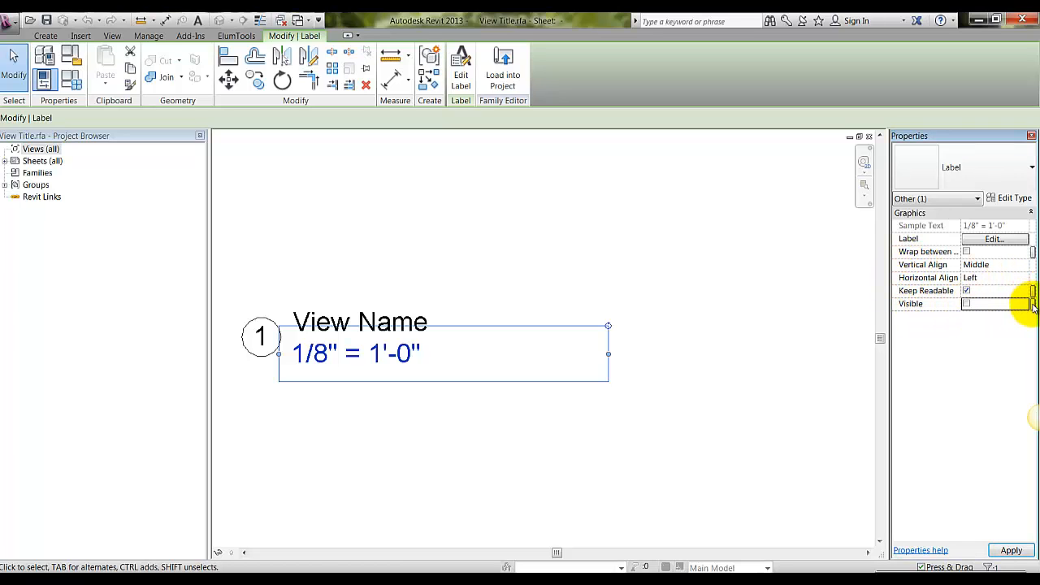
click(1033, 303)
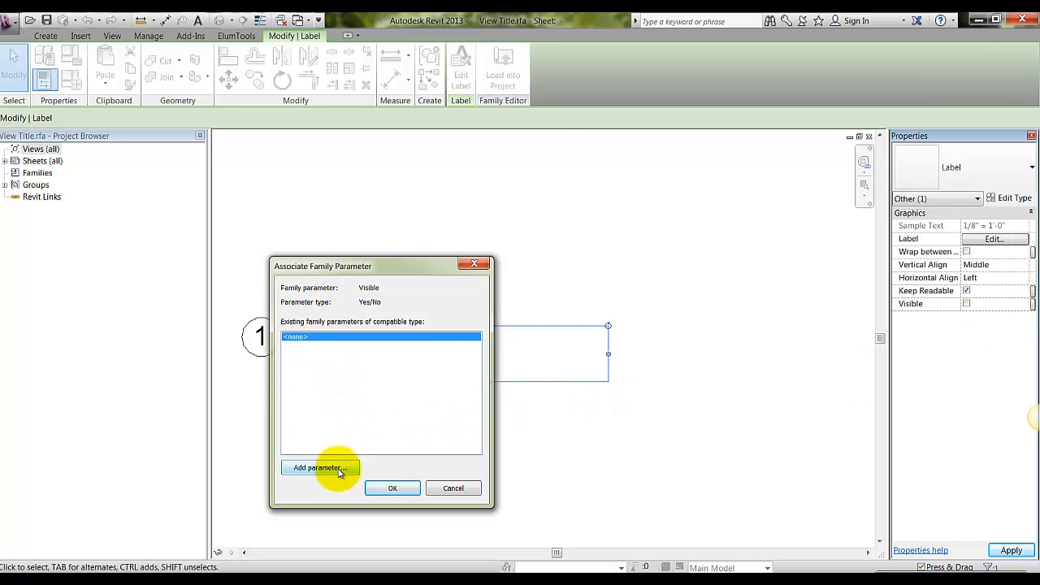
click(318, 467)
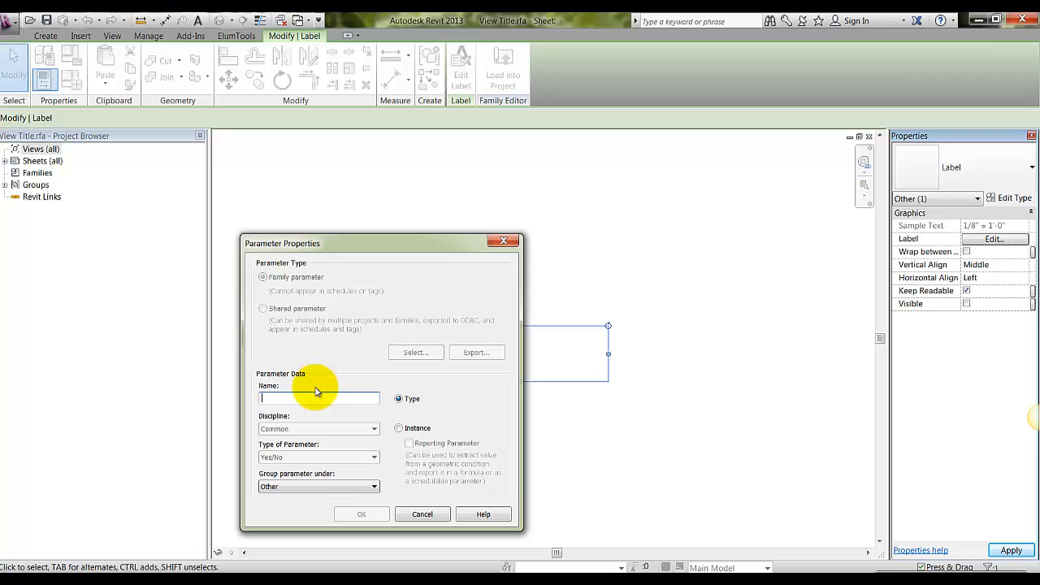
text(Scale)
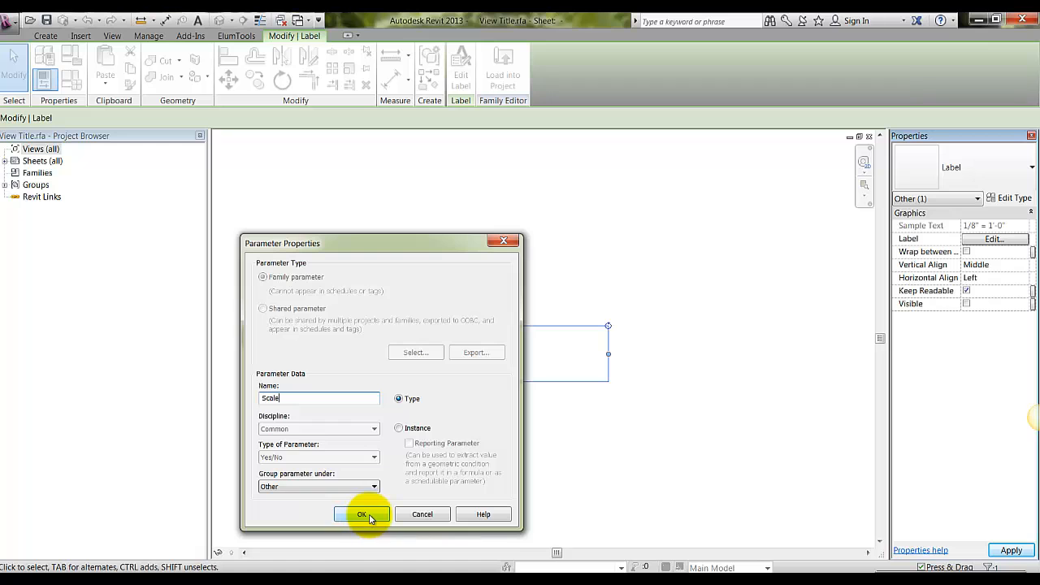
click(363, 513)
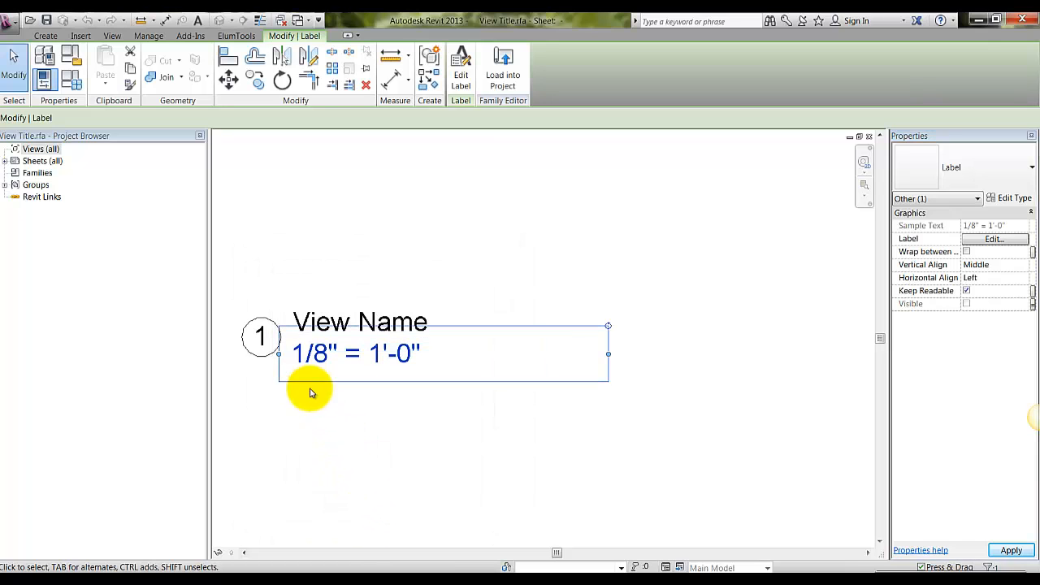
click(45, 35)
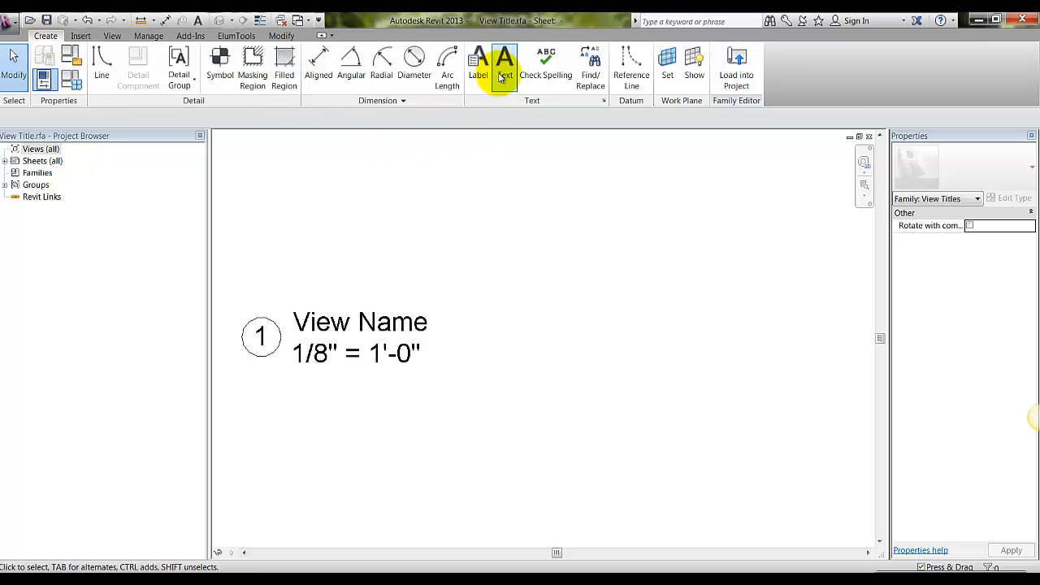
Step: Place an NTS text note near the scale label in the View Title family
click(505, 65)
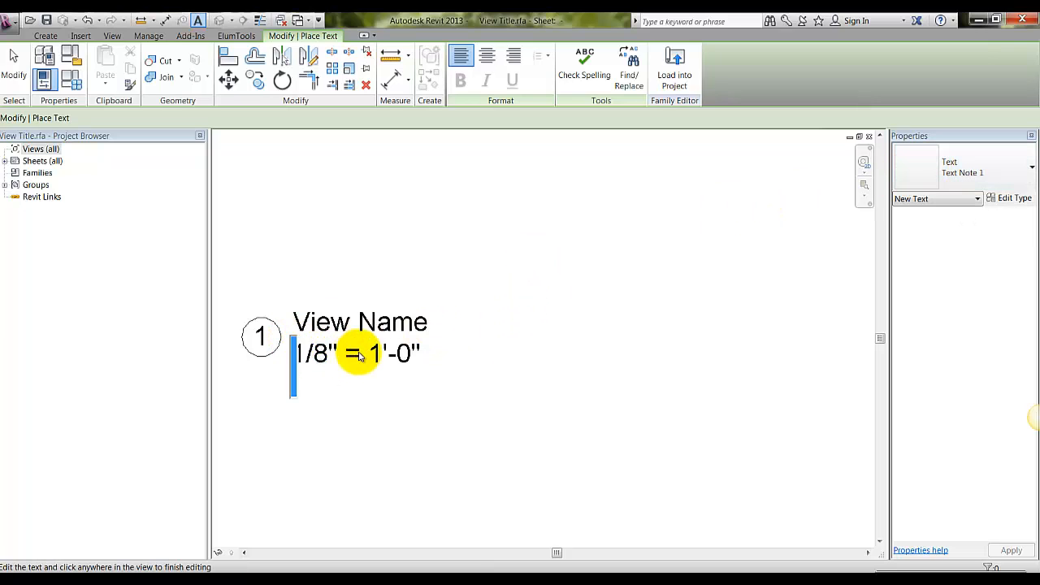
mouse_move(378, 353)
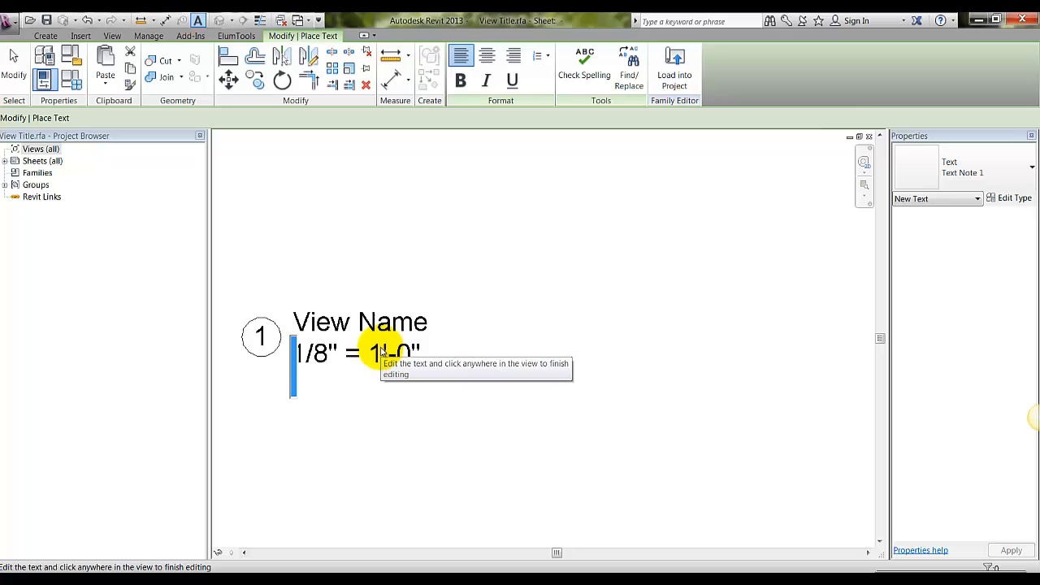
text(NT)
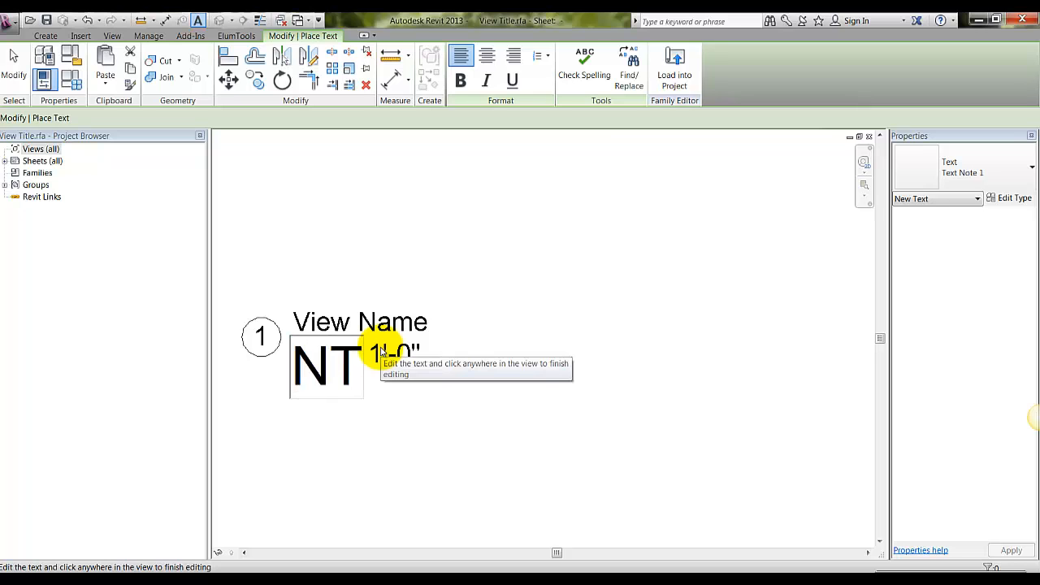
click(355, 423)
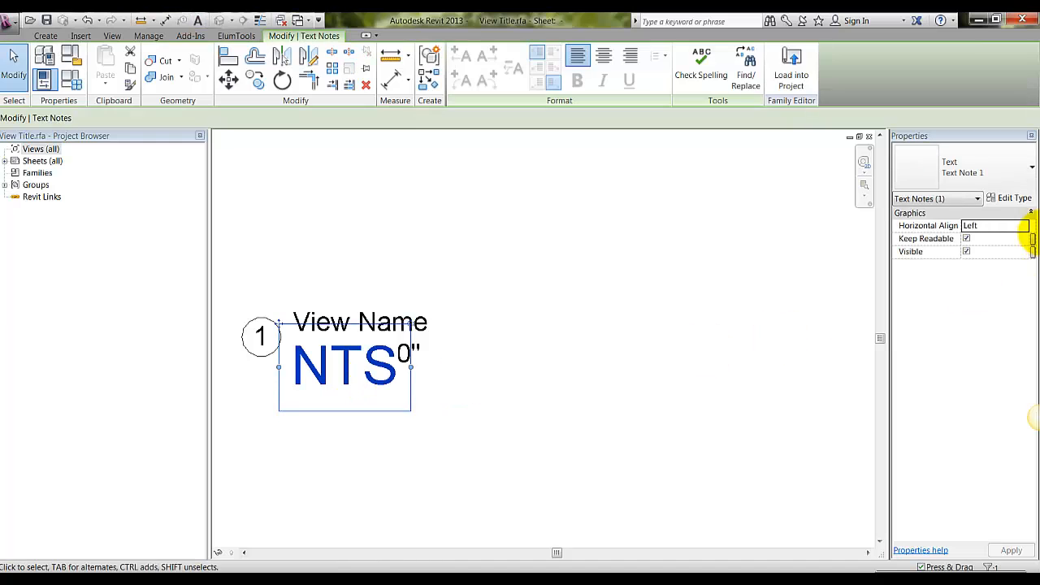
Step: Review and accept the NTS text note's type settings, using 1/8" text
click(1014, 197)
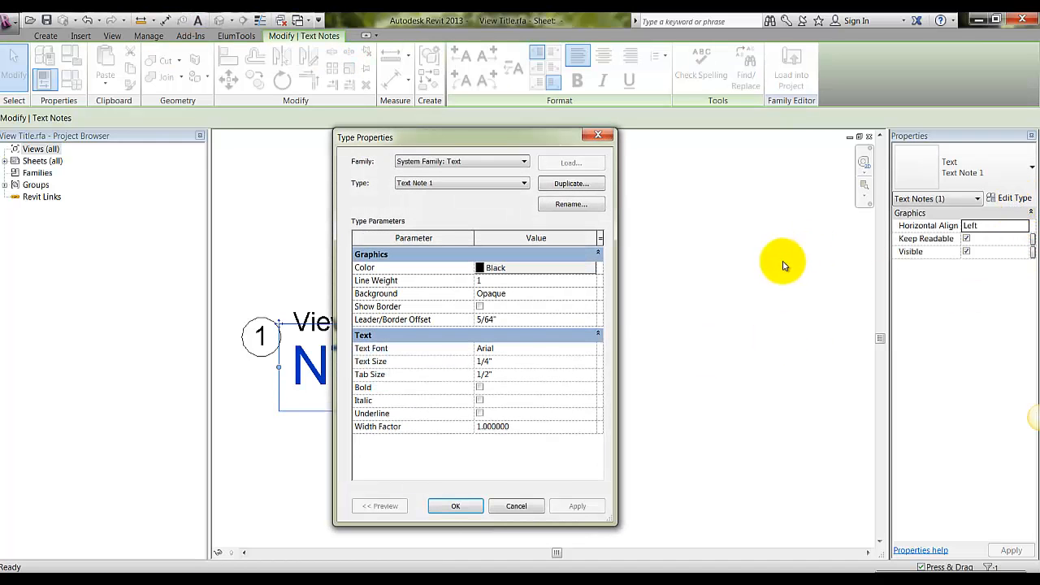
mouse_move(507, 151)
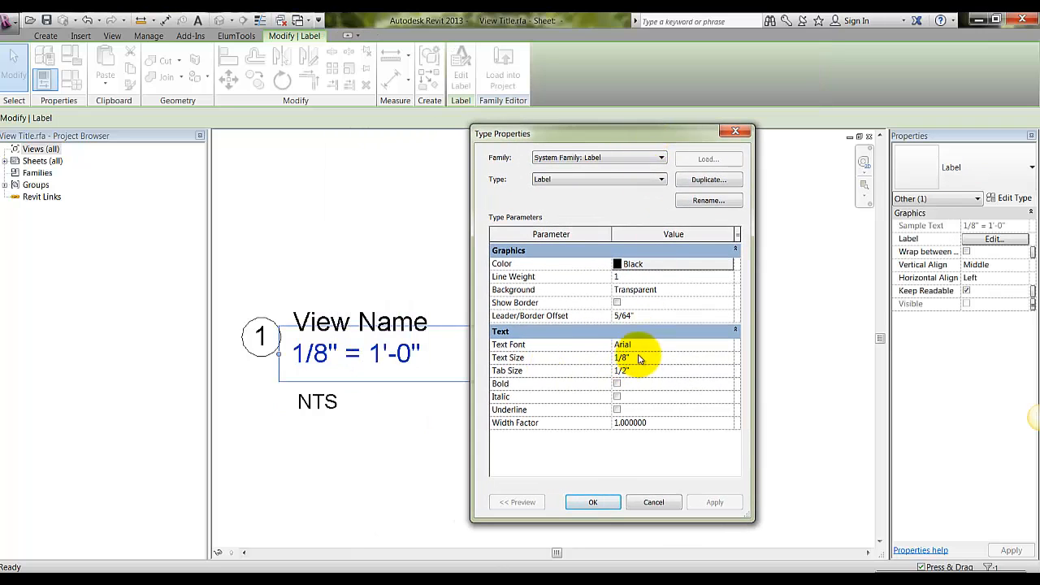
click(592, 501)
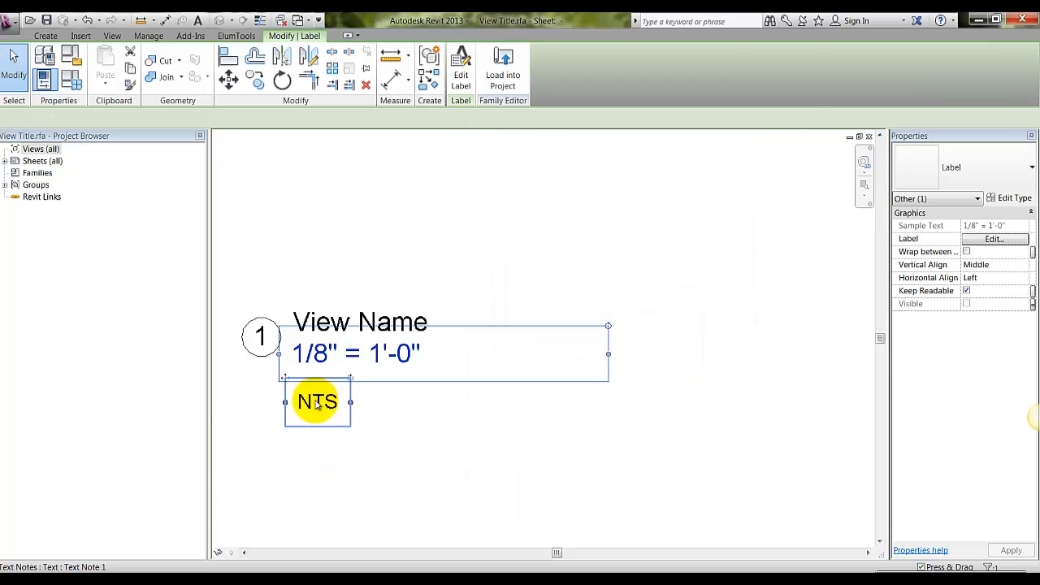
click(1014, 198)
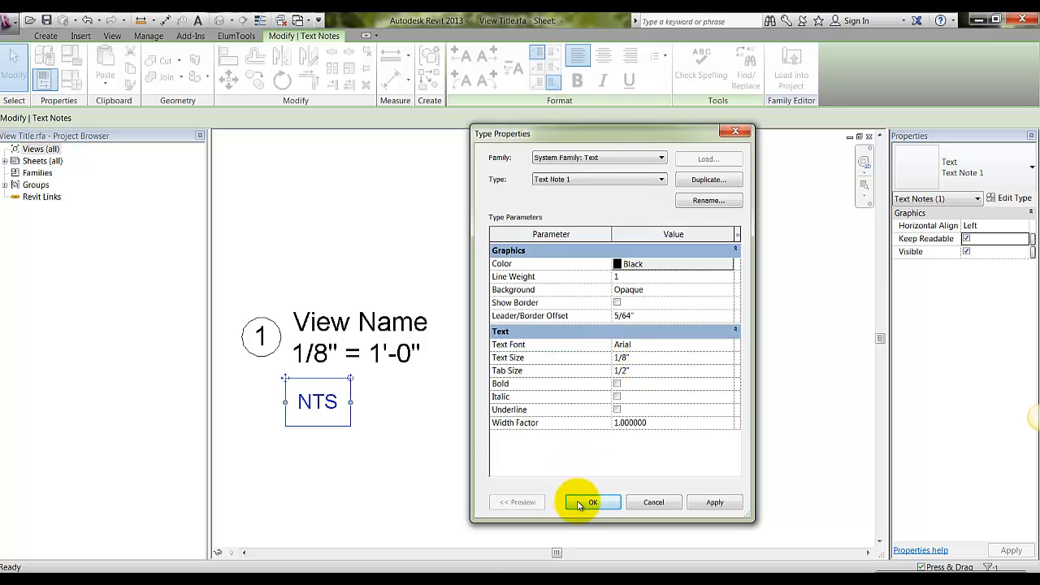
click(592, 502)
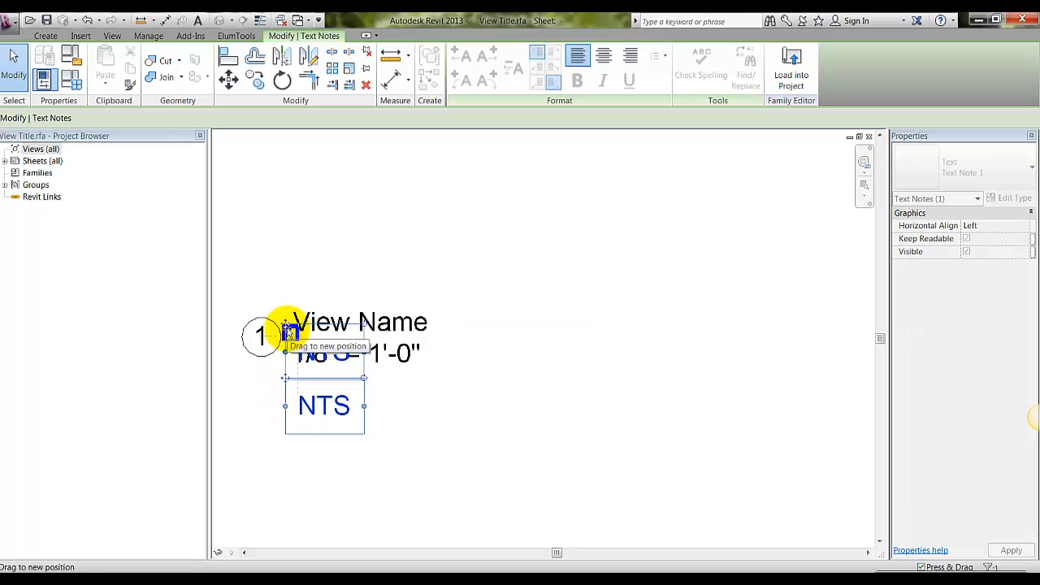
Step: Move NTS over the scale value and tie its visibility to new Yes/No parameter 'NTS visible'
drag(324, 405, 324, 352)
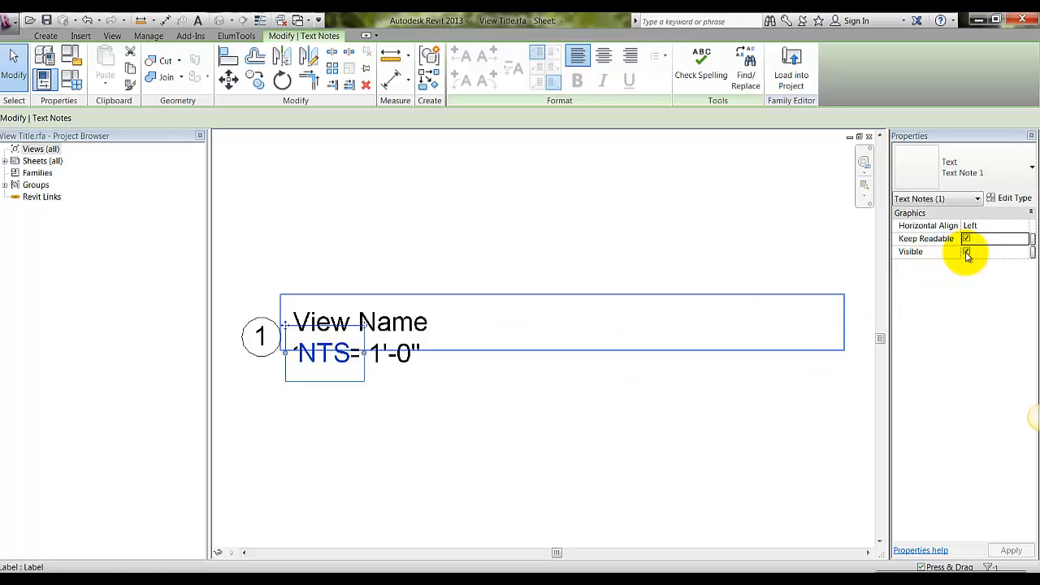
click(967, 251)
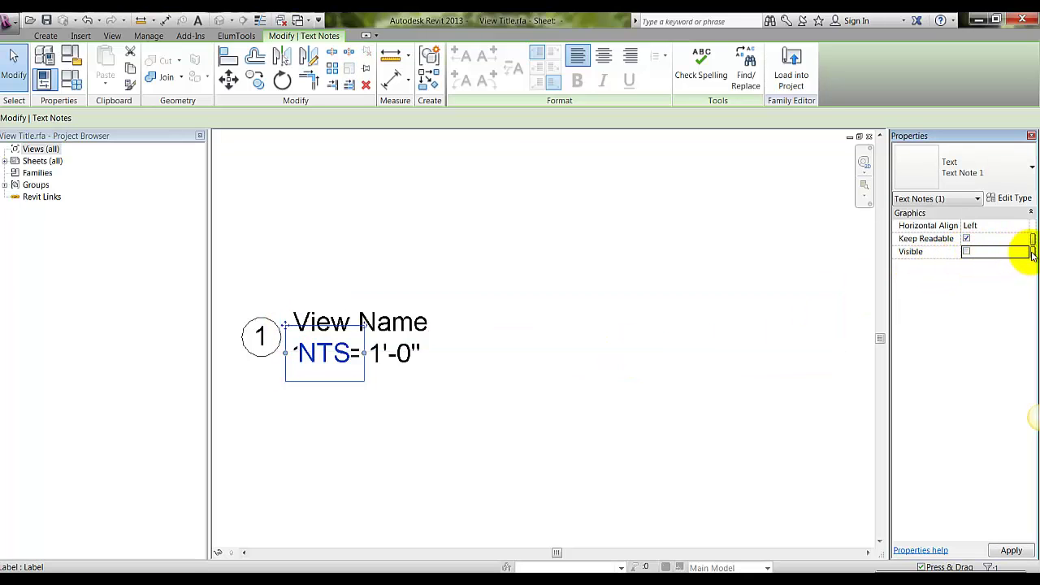
click(1033, 251)
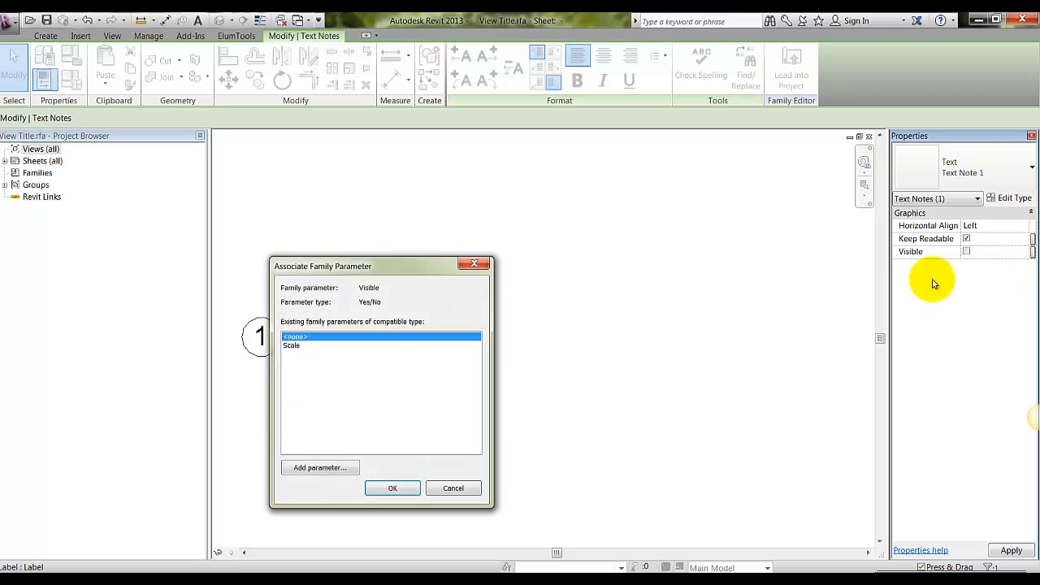
click(319, 467)
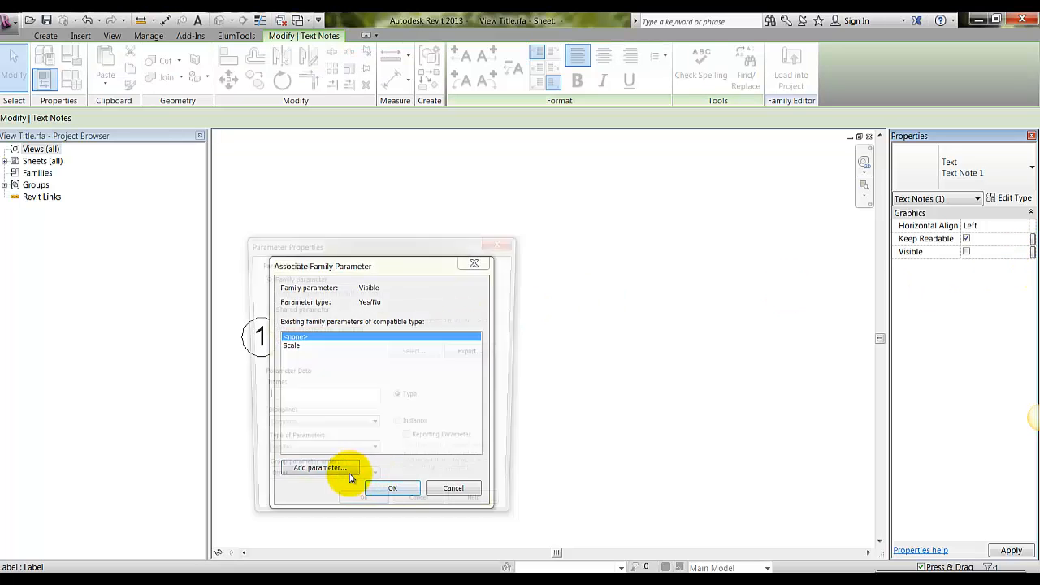
click(319, 468)
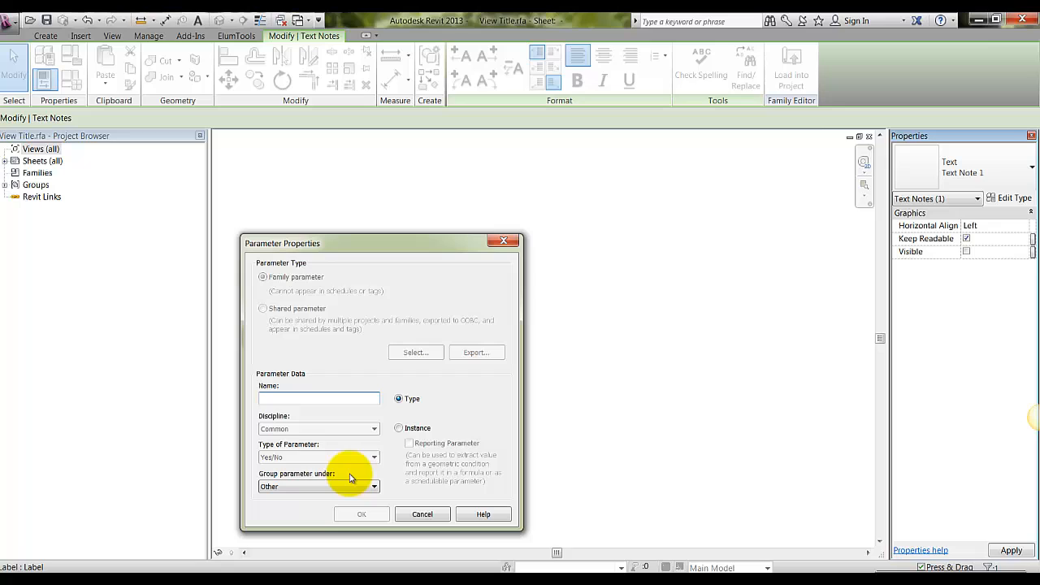
text(NTS visible)
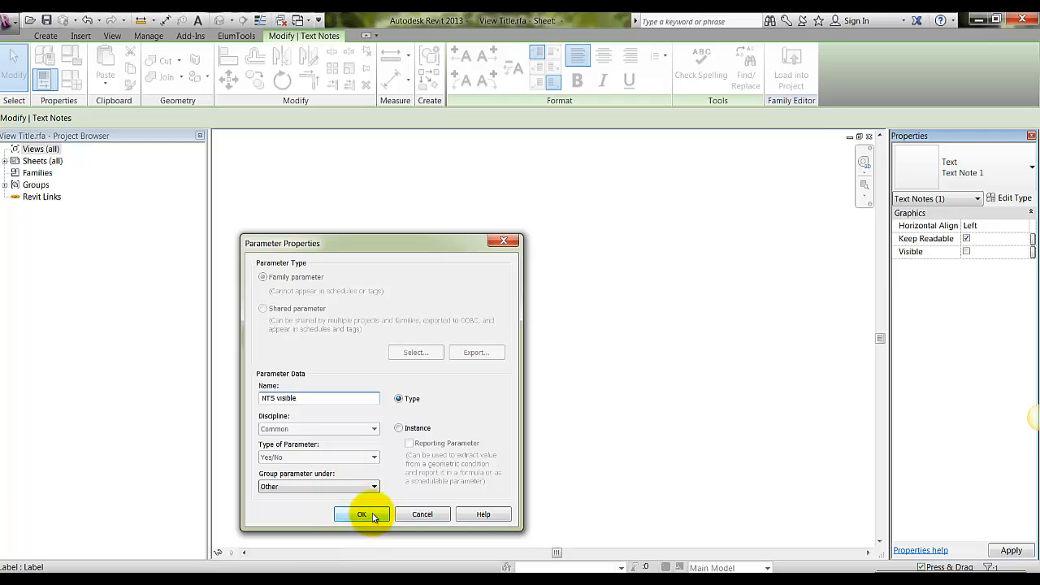
click(362, 514)
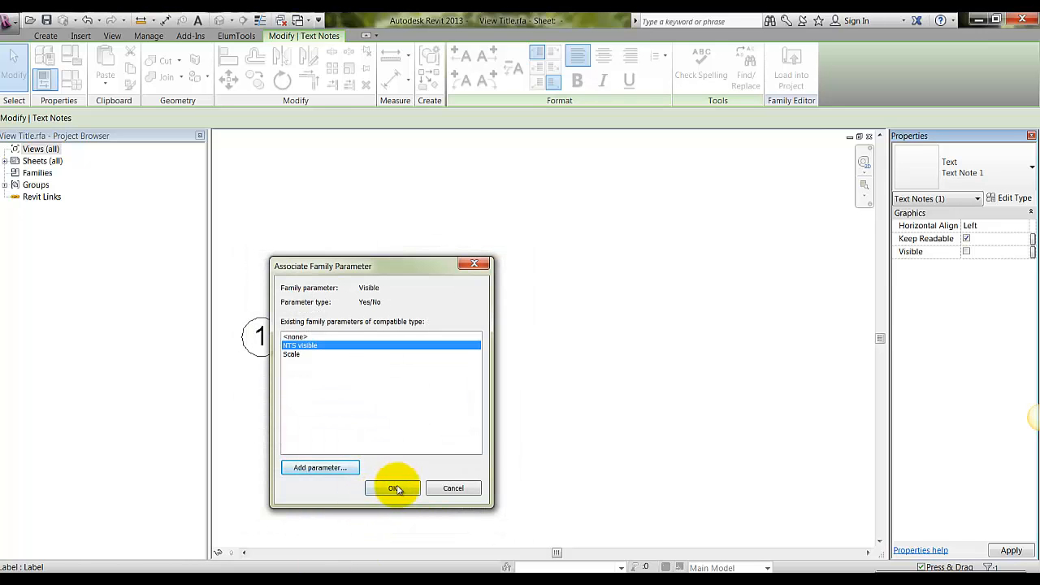
click(394, 488)
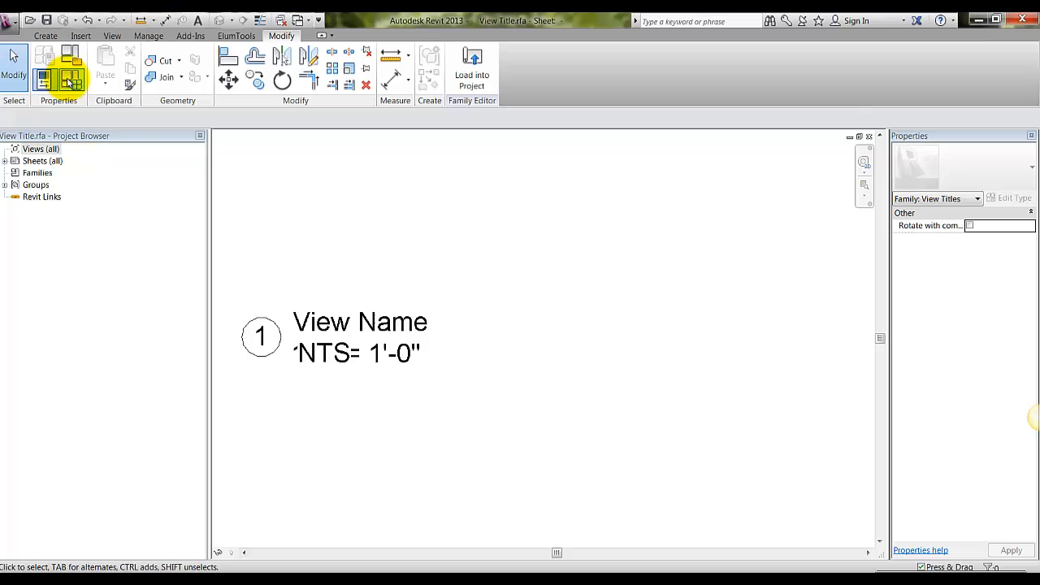
Step: Create an NTS family type with NTS visible turned on
click(69, 78)
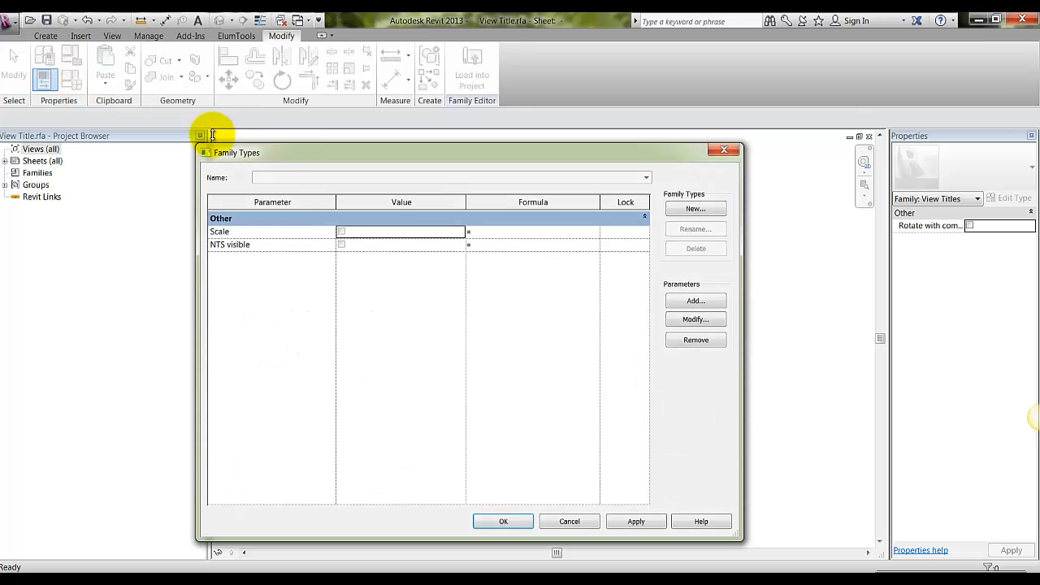
mouse_move(378, 205)
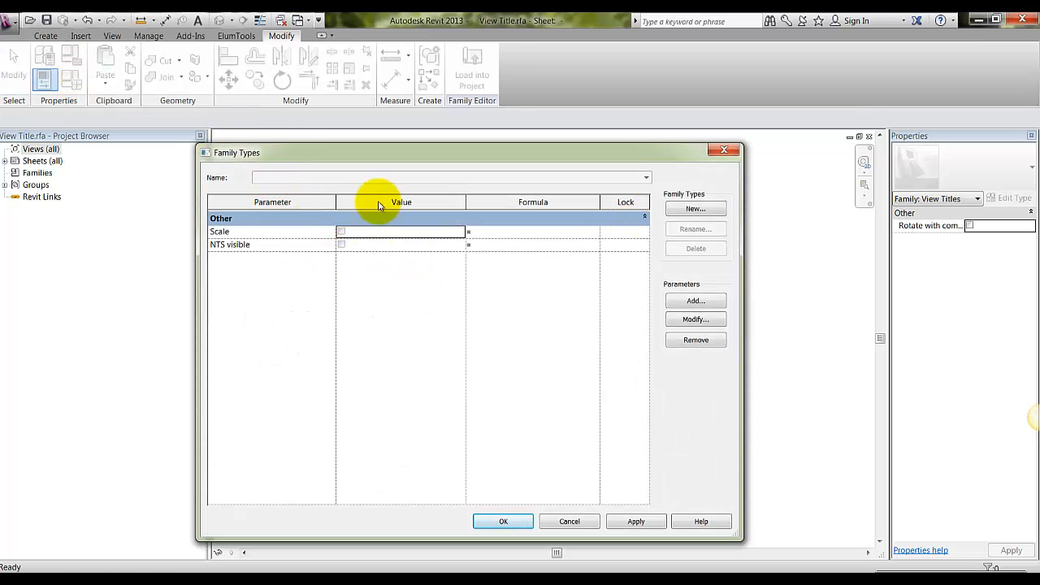
click(695, 209)
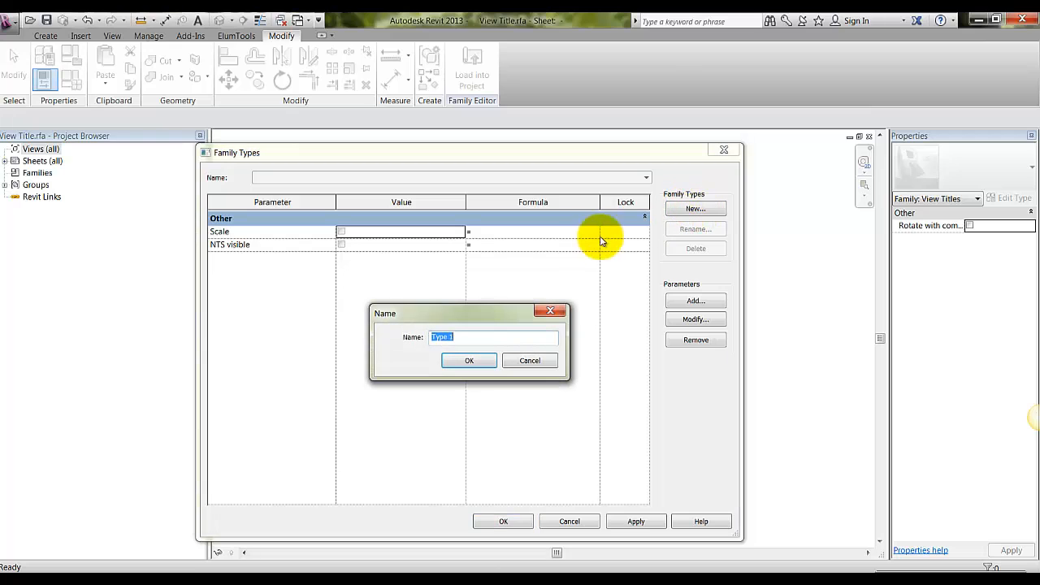
text(N)
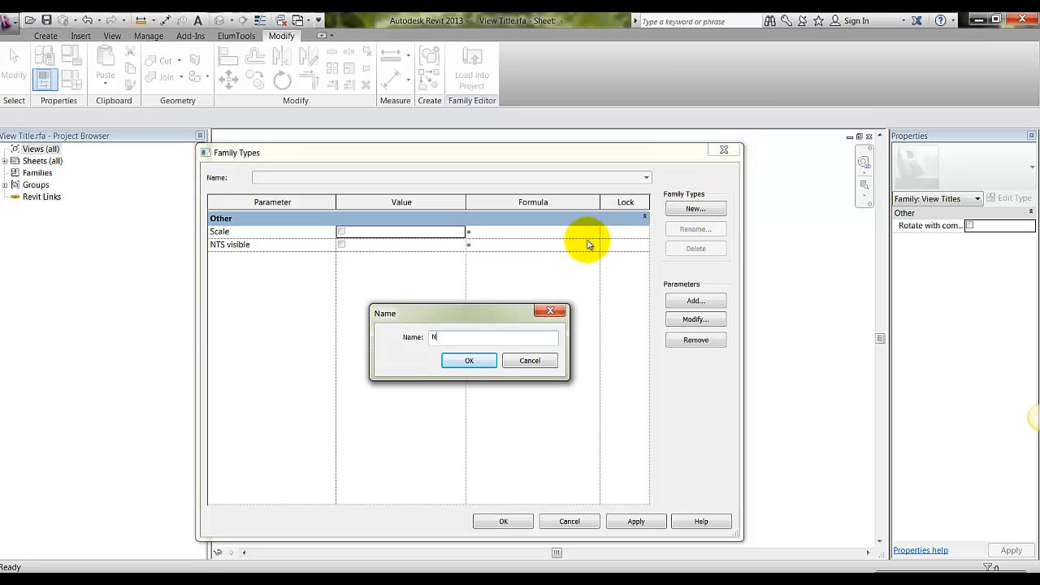
text(TS)
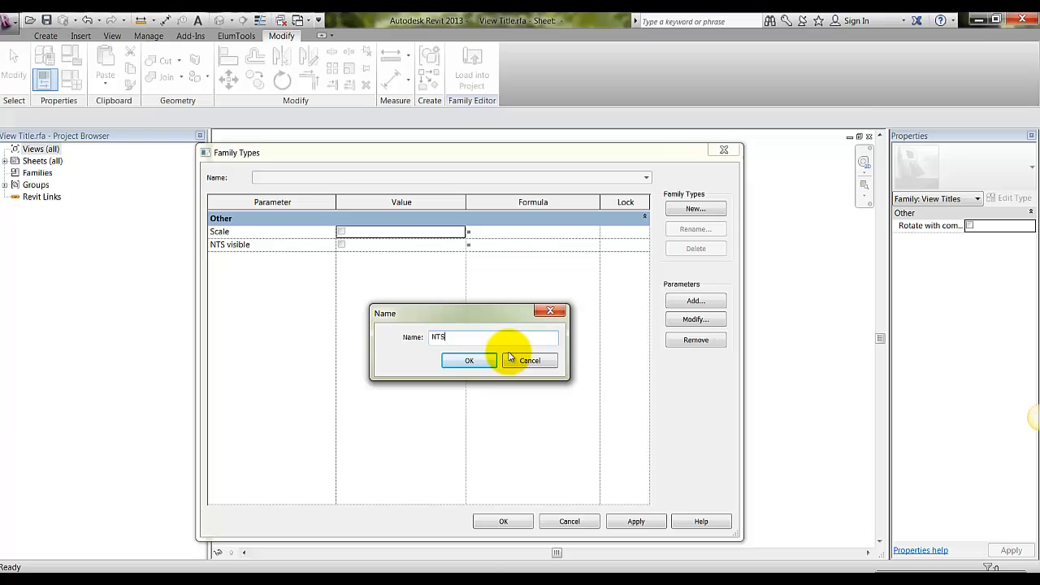
click(469, 360)
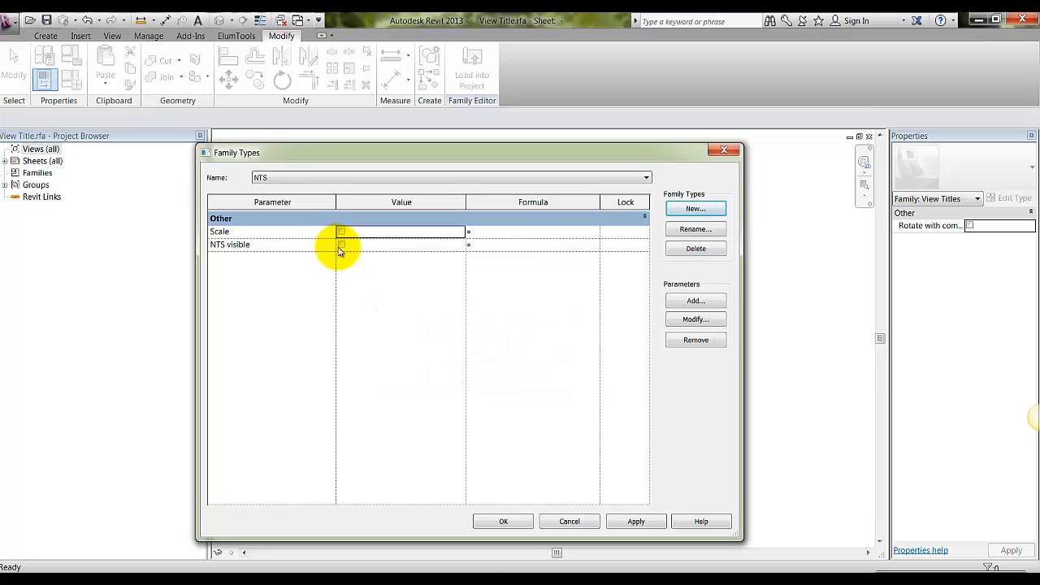
click(342, 244)
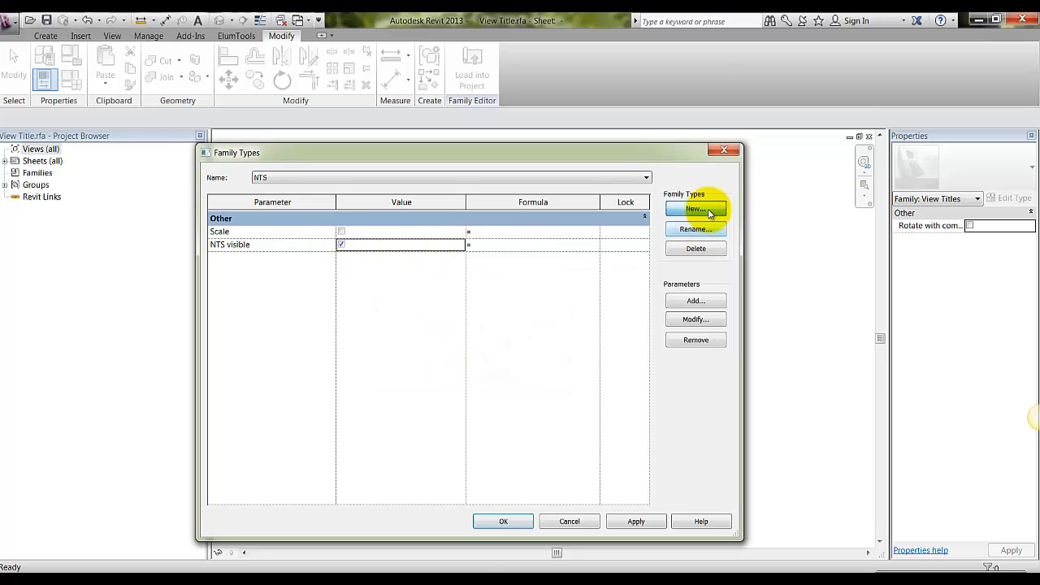
Step: Add a Scale type showing the scale, then load the family into the project
click(695, 209)
text(Scale)
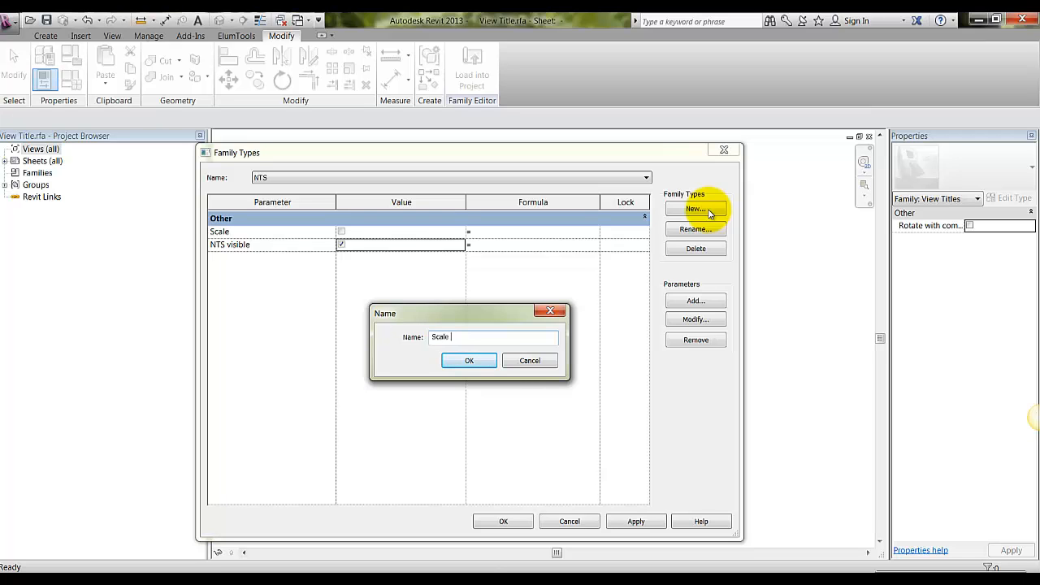
click(468, 360)
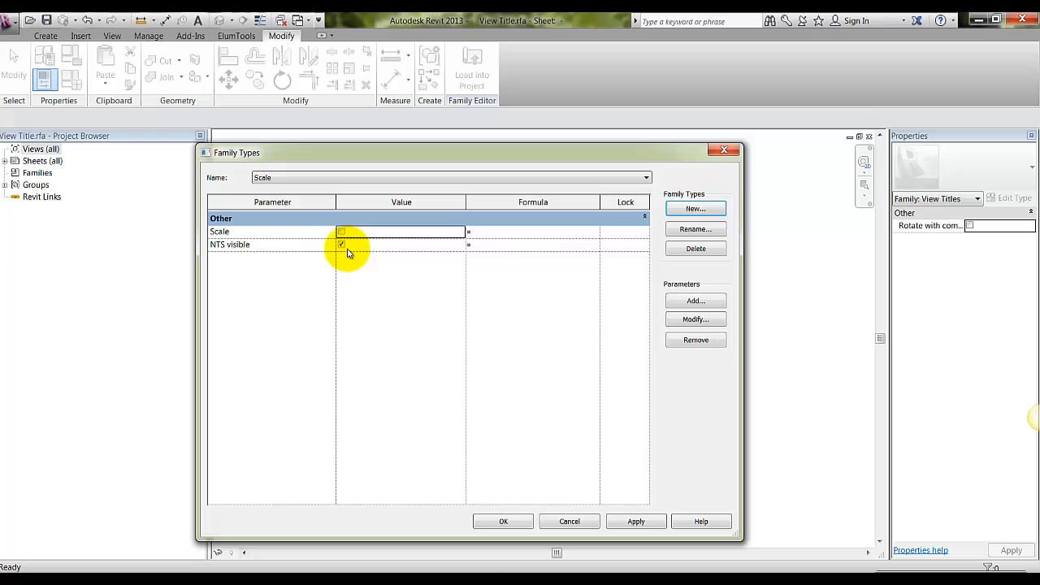
click(341, 232)
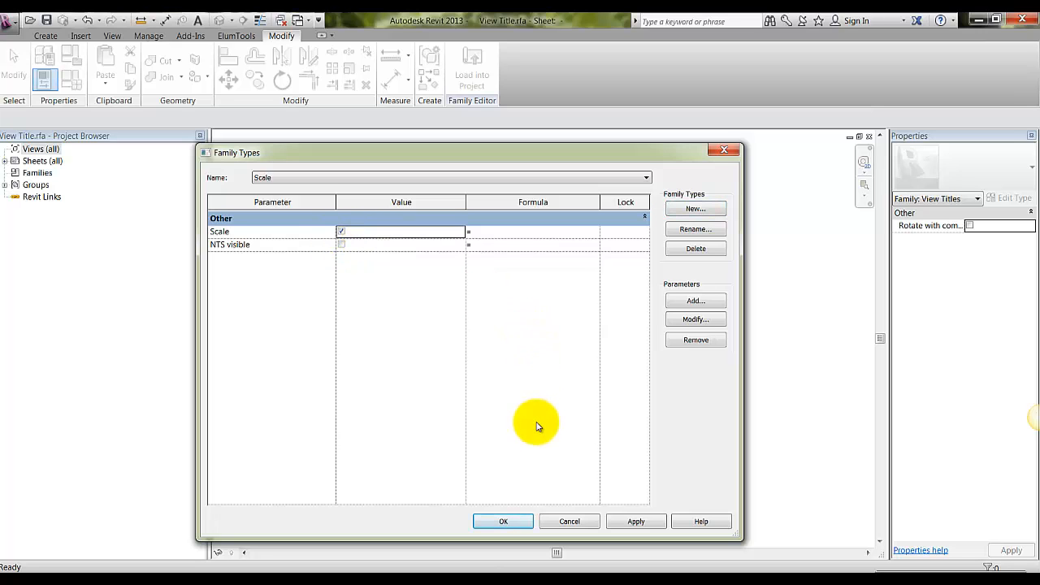
click(503, 521)
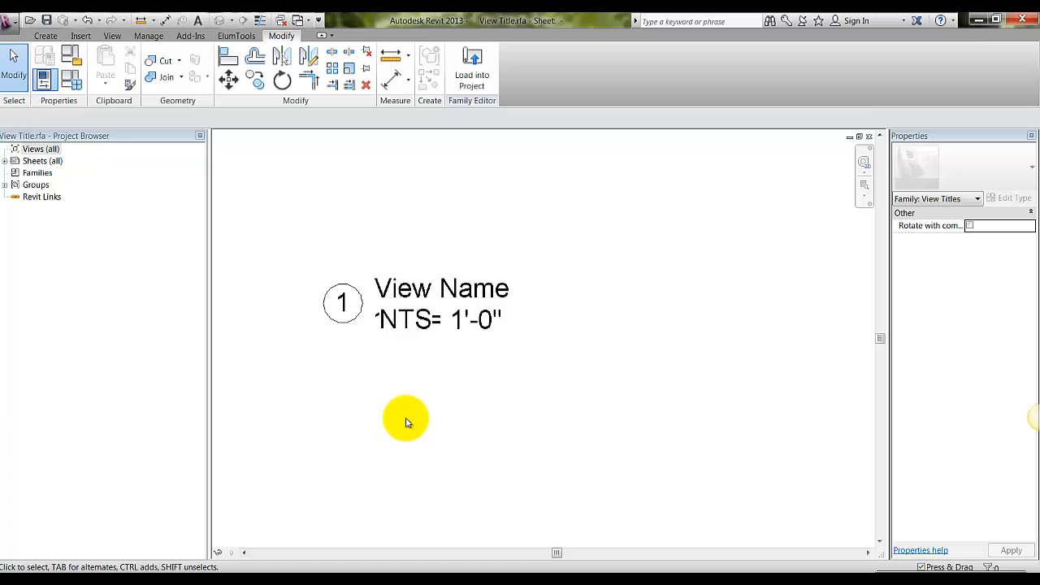
mouse_move(471, 114)
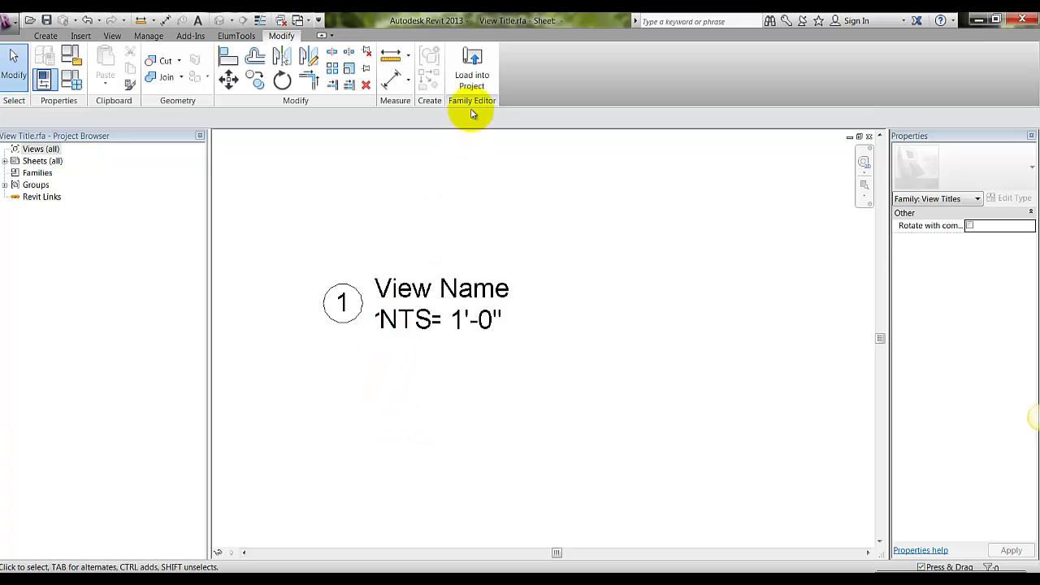
click(472, 69)
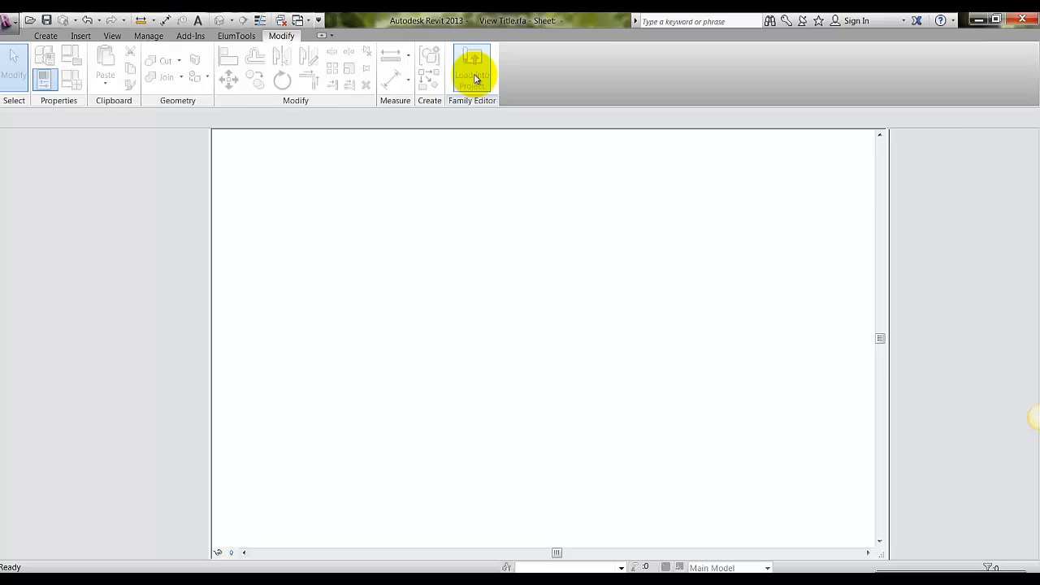
Step: Finish loading View Title into the project and select the Level 04 viewport on sheet 101
click(472, 71)
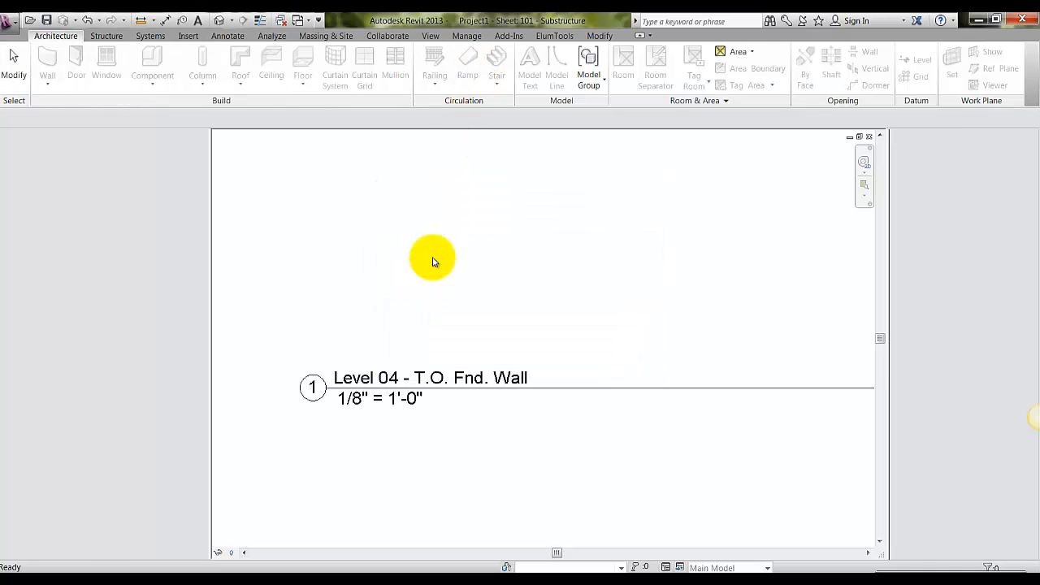
click(431, 260)
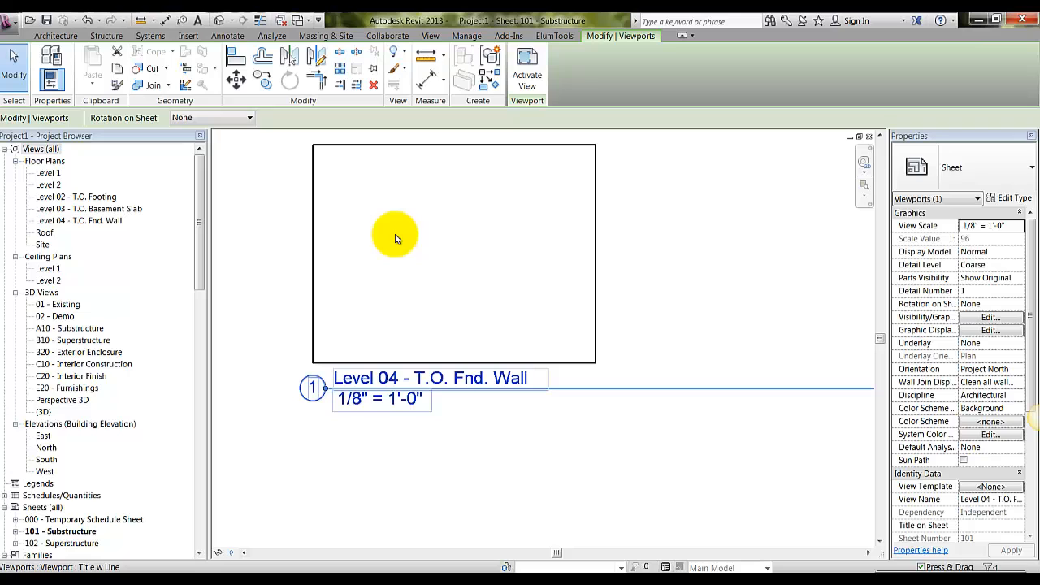
click(396, 235)
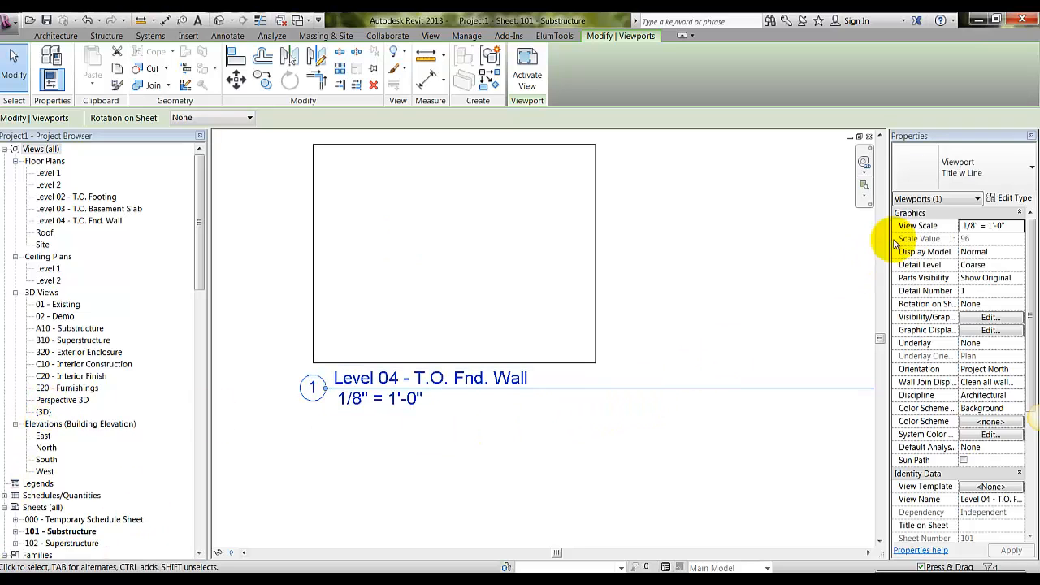
mouse_move(1008, 198)
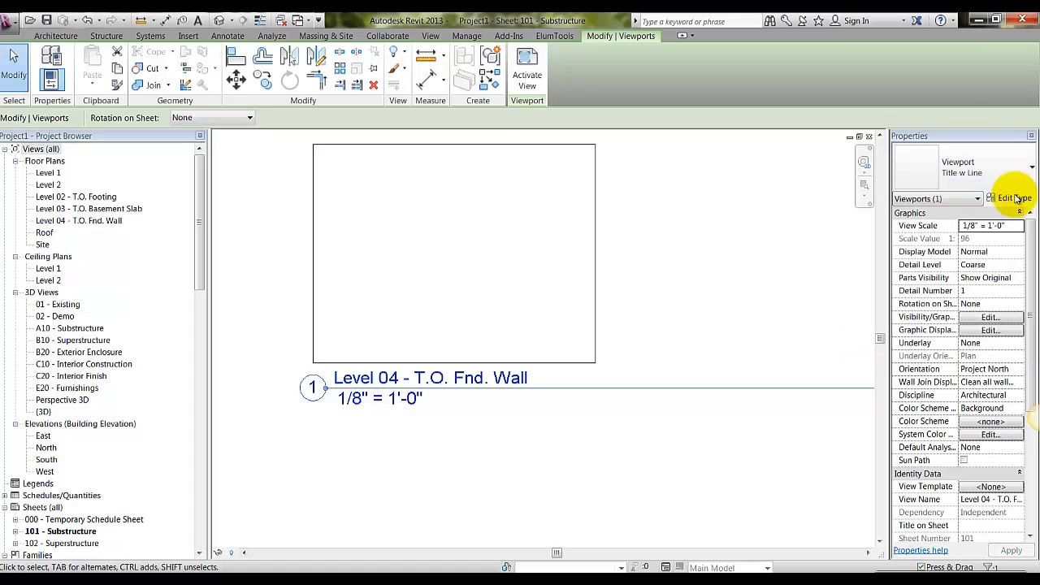
Step: Duplicate the Level 04 viewport type as 'Title with NTS' with title View Title : NTS
click(1011, 199)
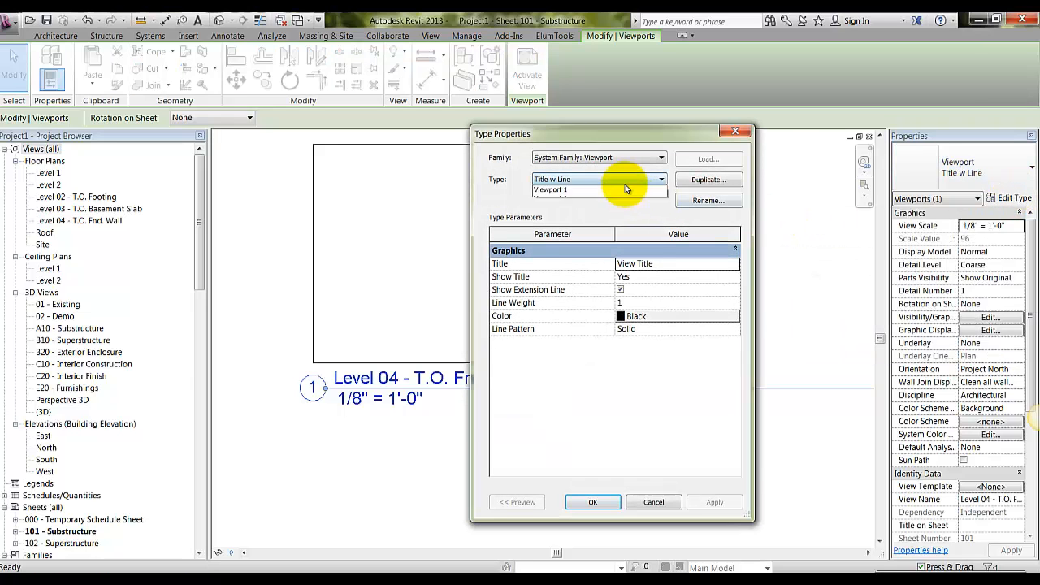
click(661, 179)
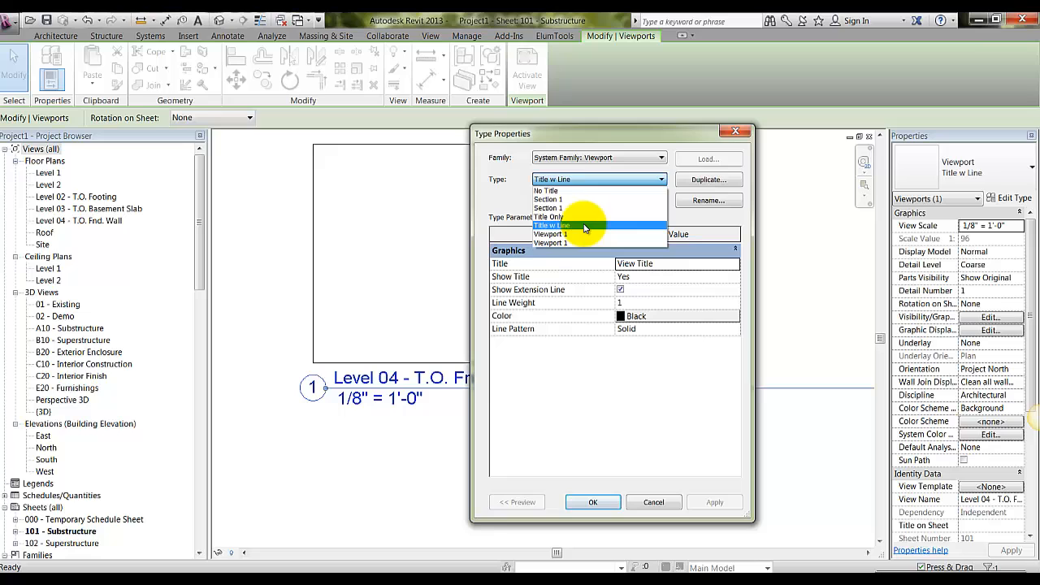
mouse_move(580, 209)
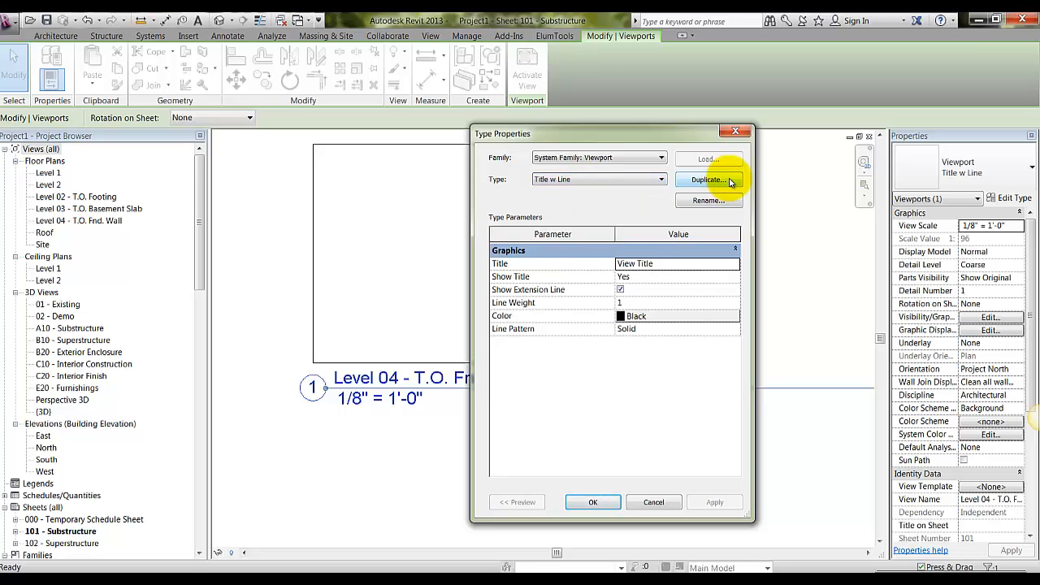
click(708, 180)
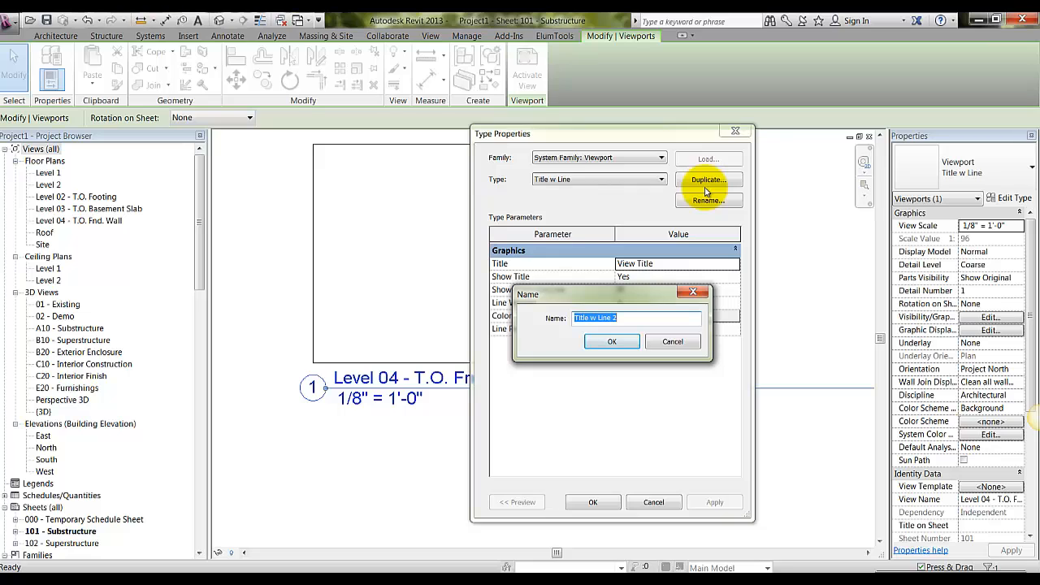
text(Title)
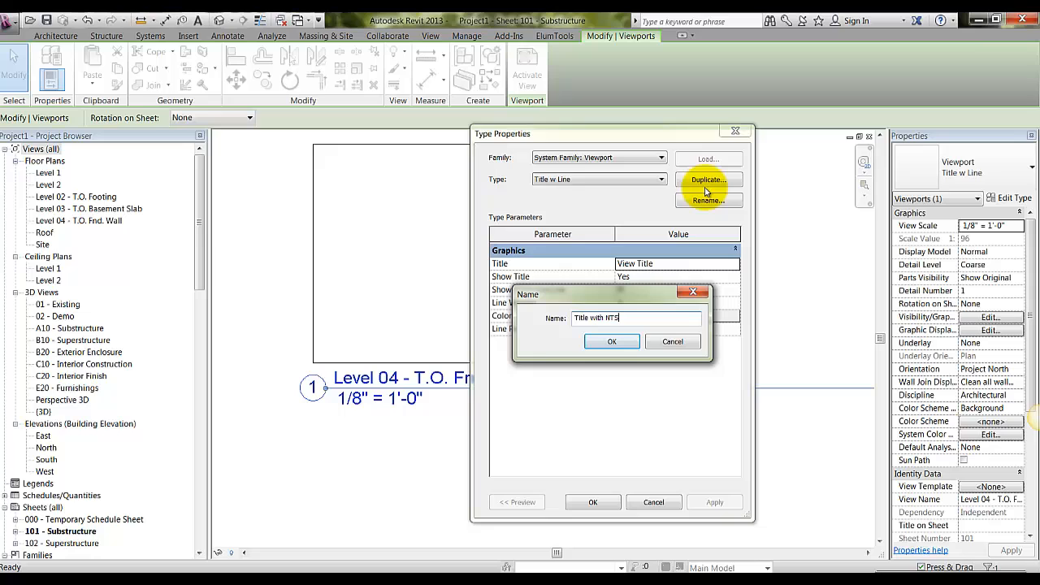
click(612, 341)
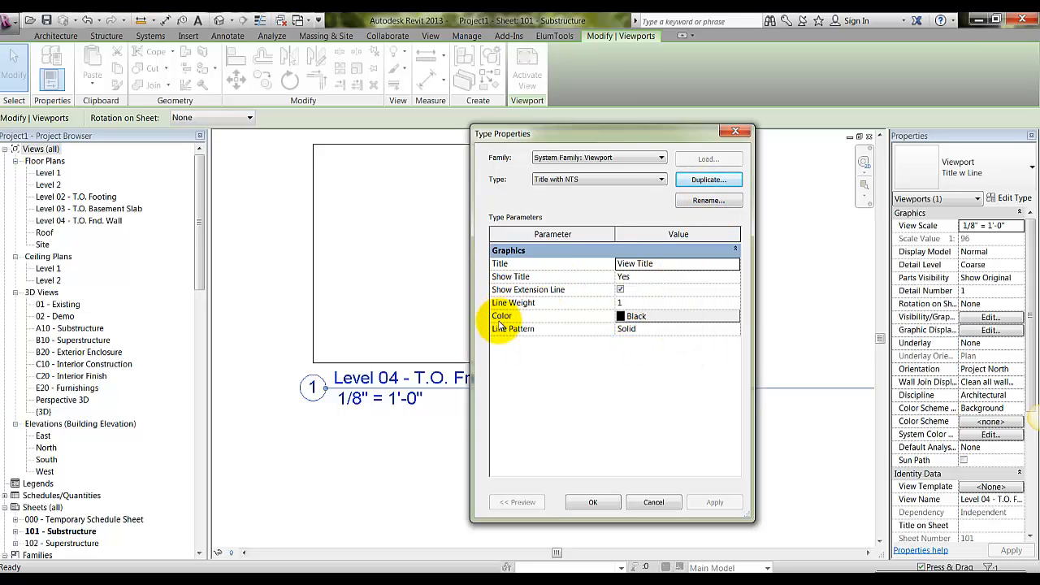
mouse_move(565, 295)
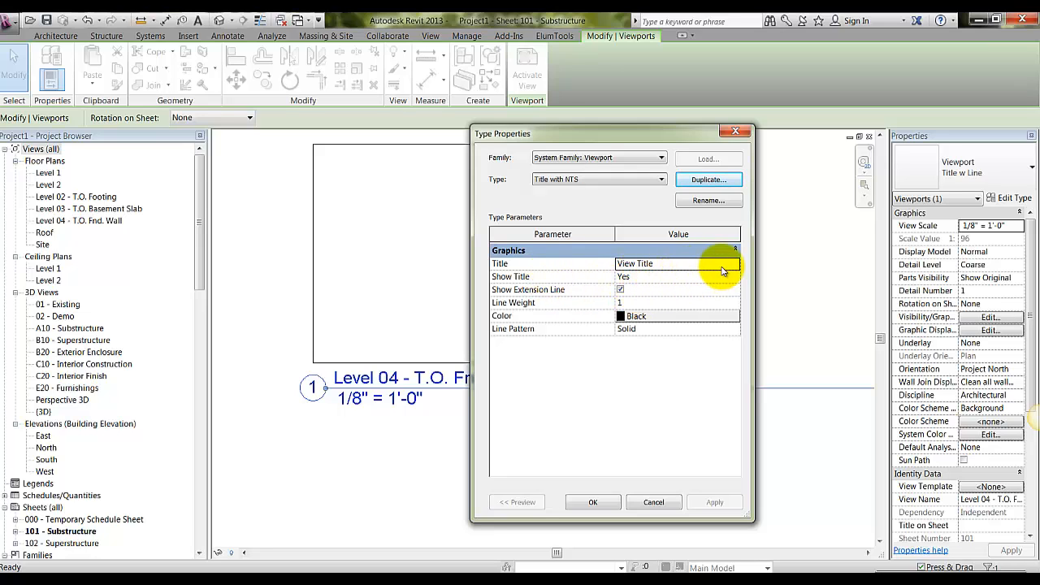
click(734, 264)
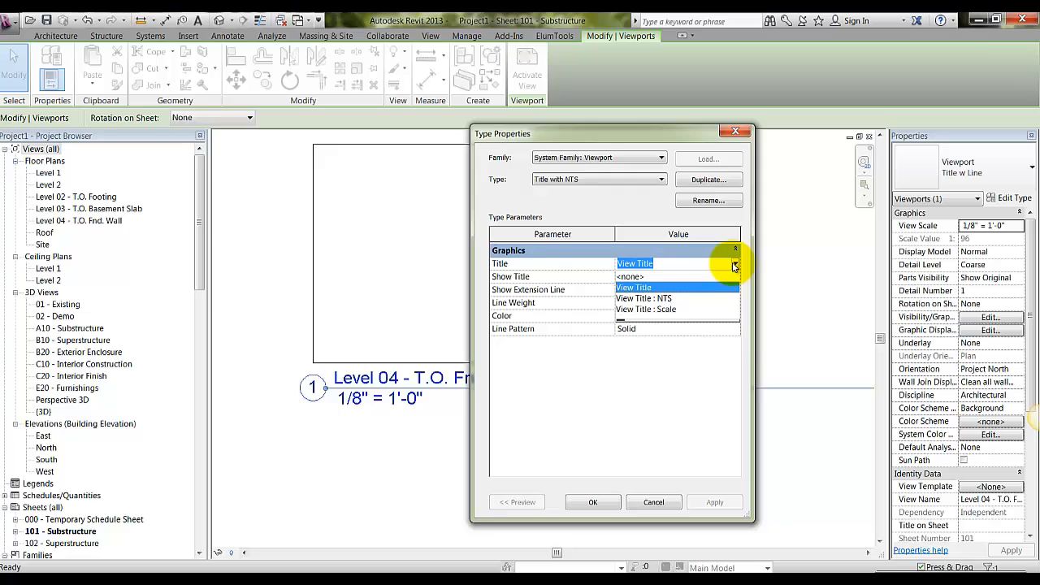
mouse_move(639, 303)
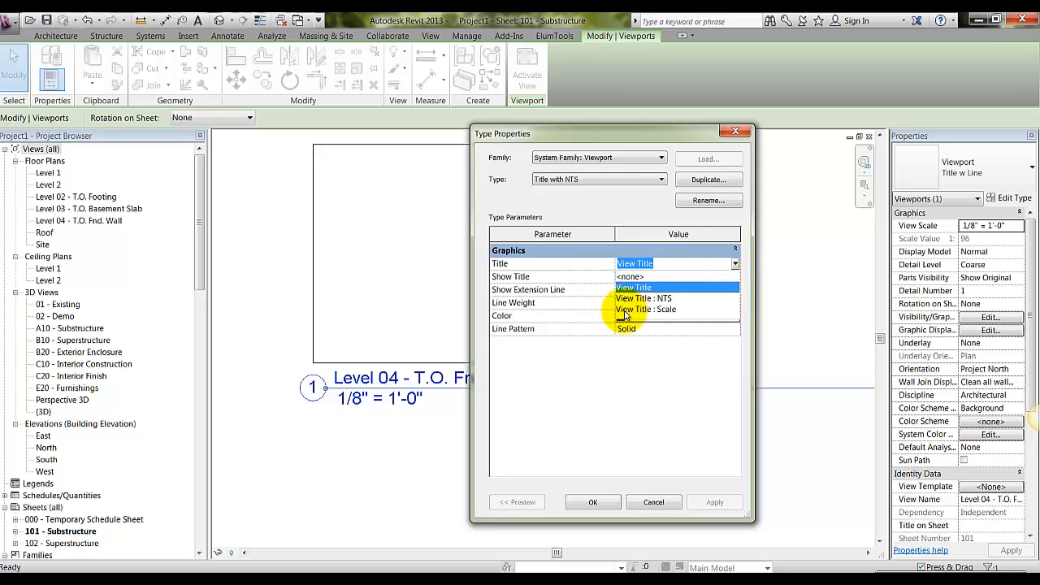
click(644, 298)
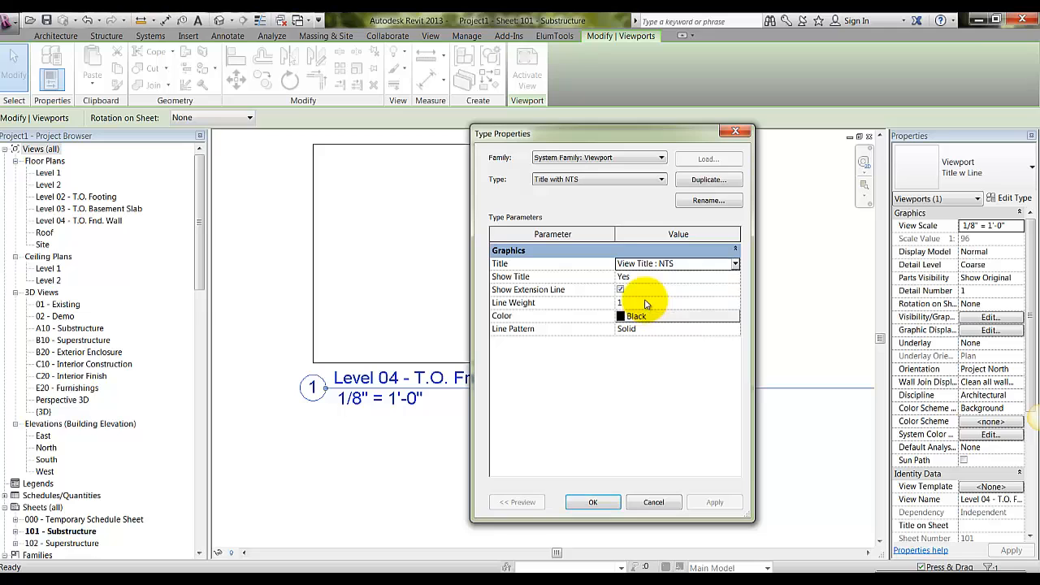
click(592, 501)
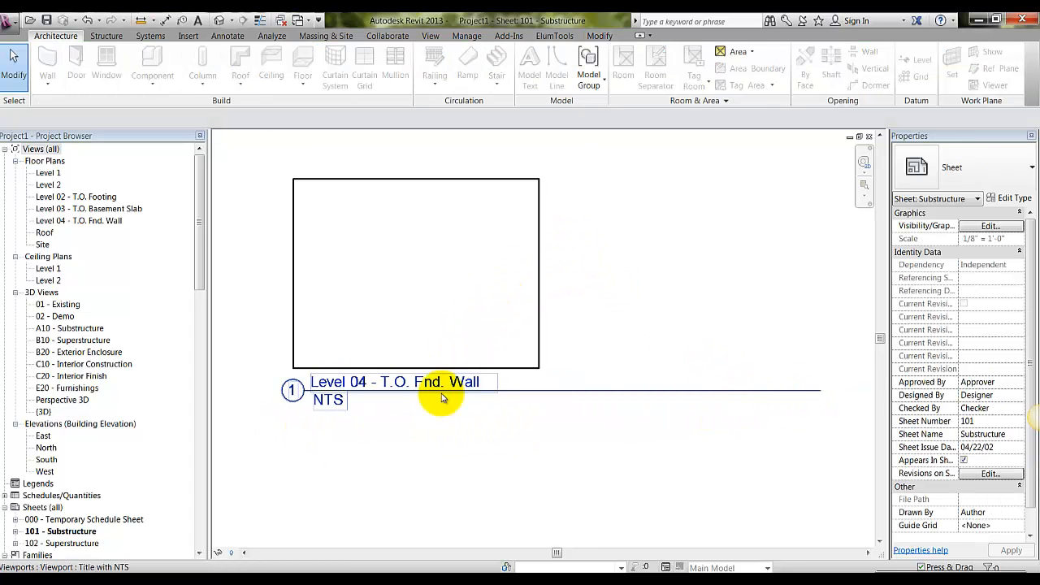
click(416, 274)
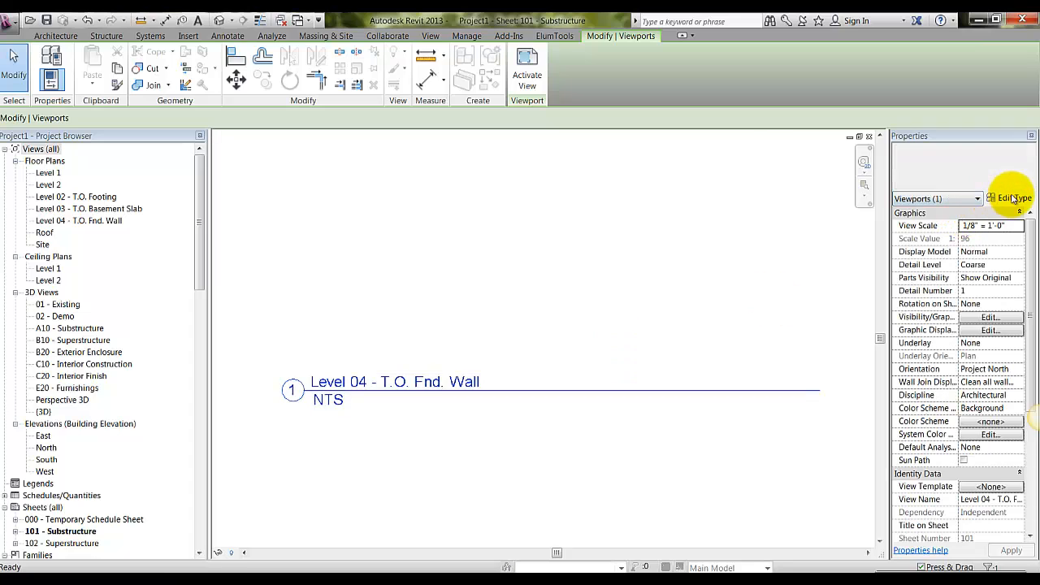
click(706, 179)
text(Title with no scale)
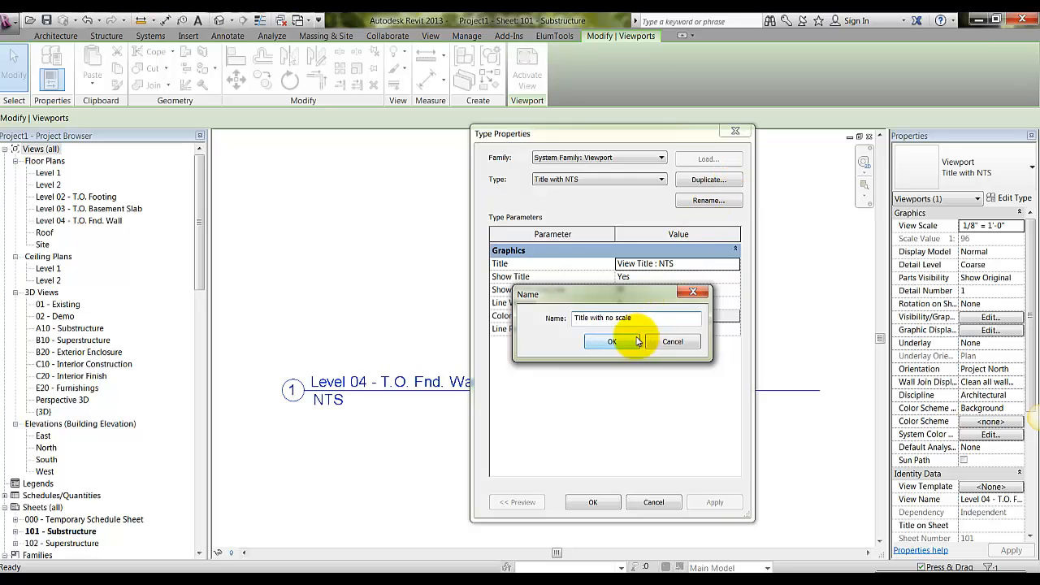
click(611, 341)
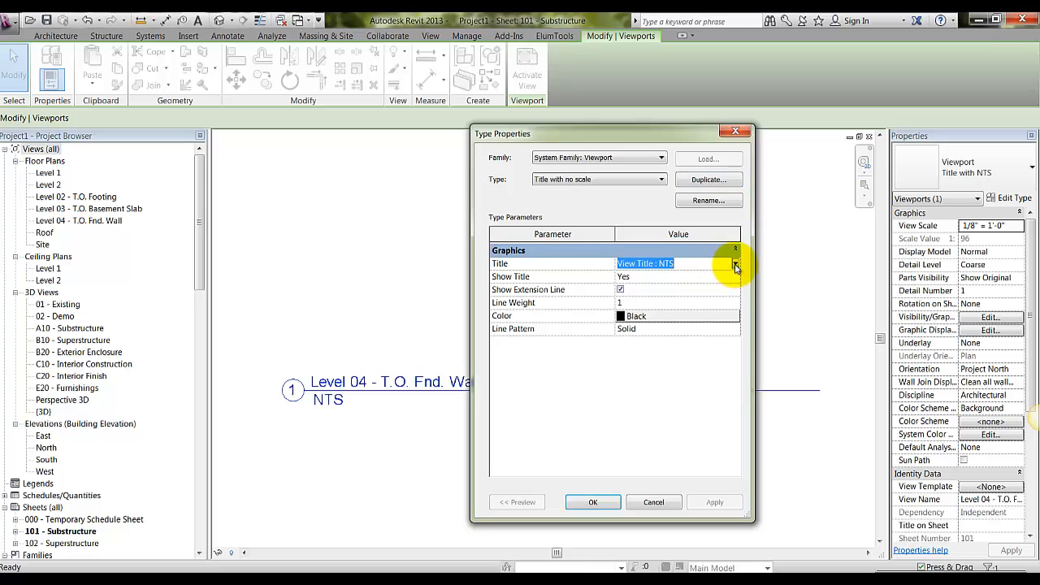
click(736, 264)
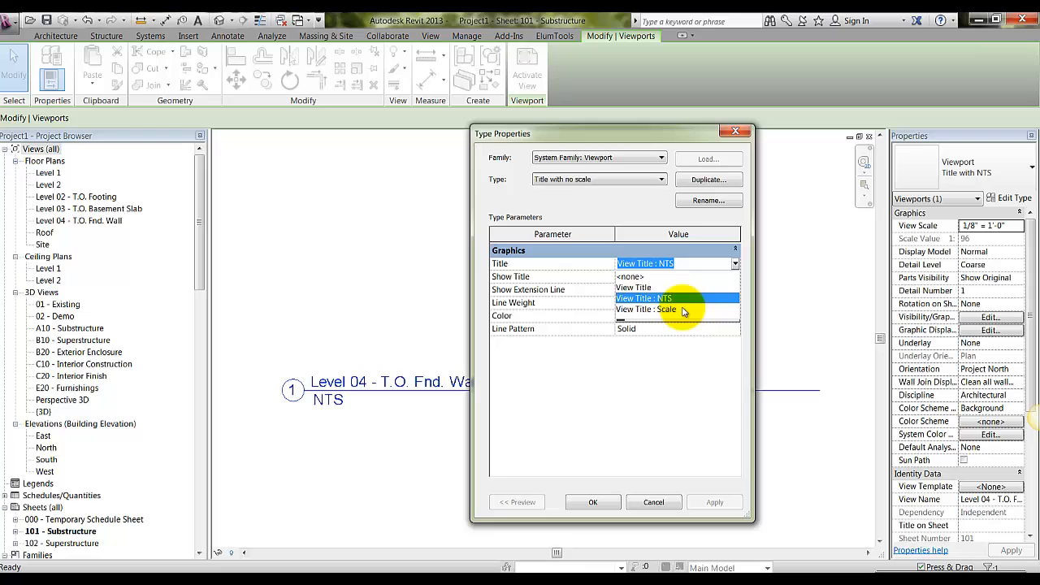
click(644, 299)
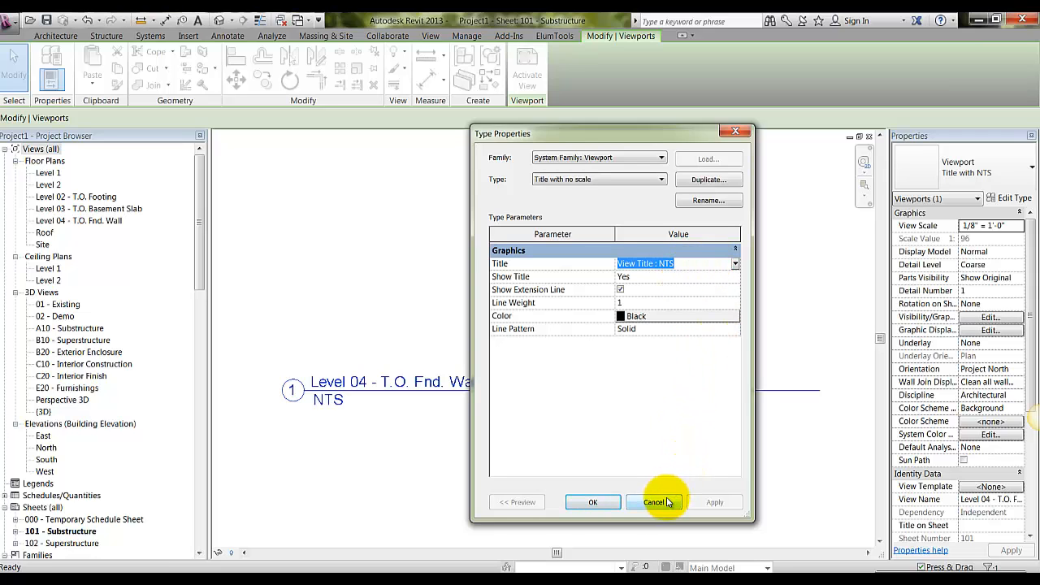
click(654, 502)
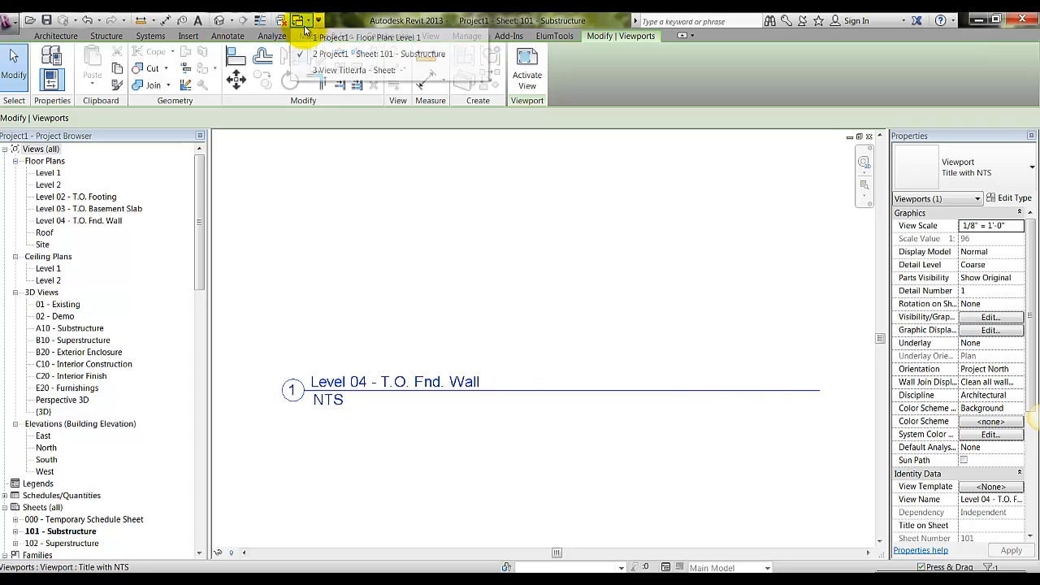
mouse_move(370, 37)
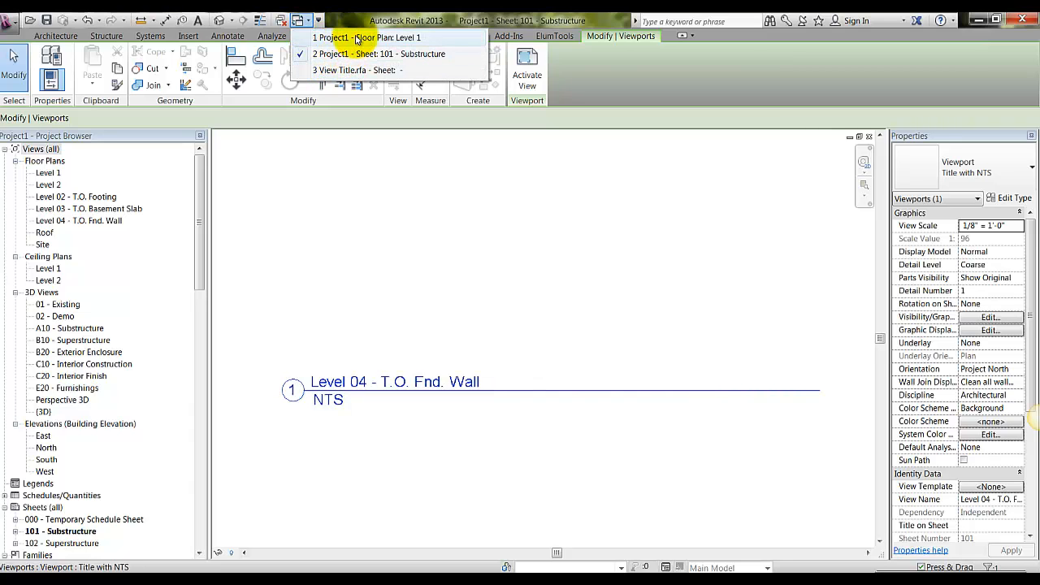
Step: In the View Title family, create a new family type named 'No scale'
click(356, 70)
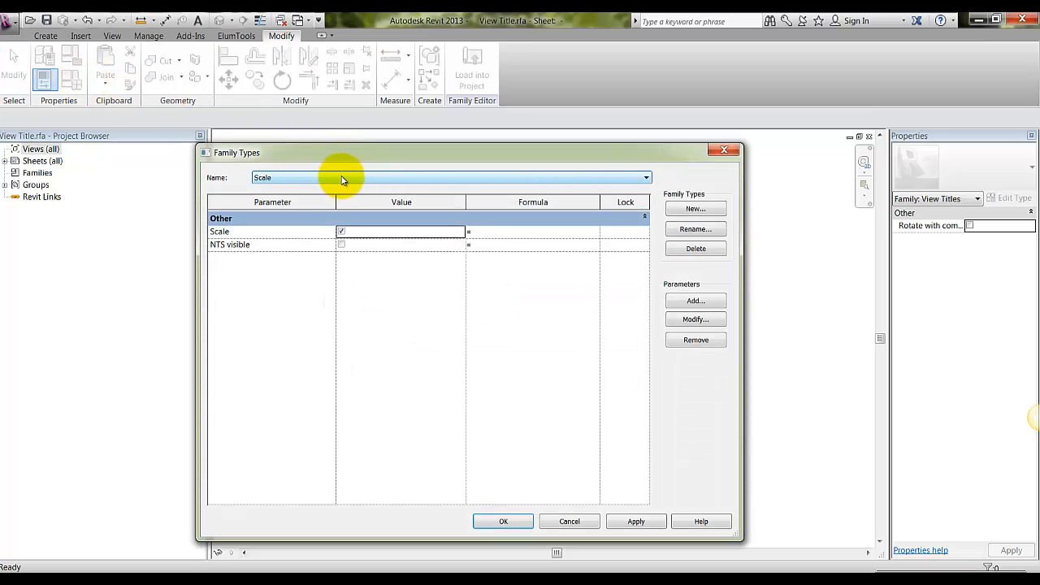
mouse_move(660, 230)
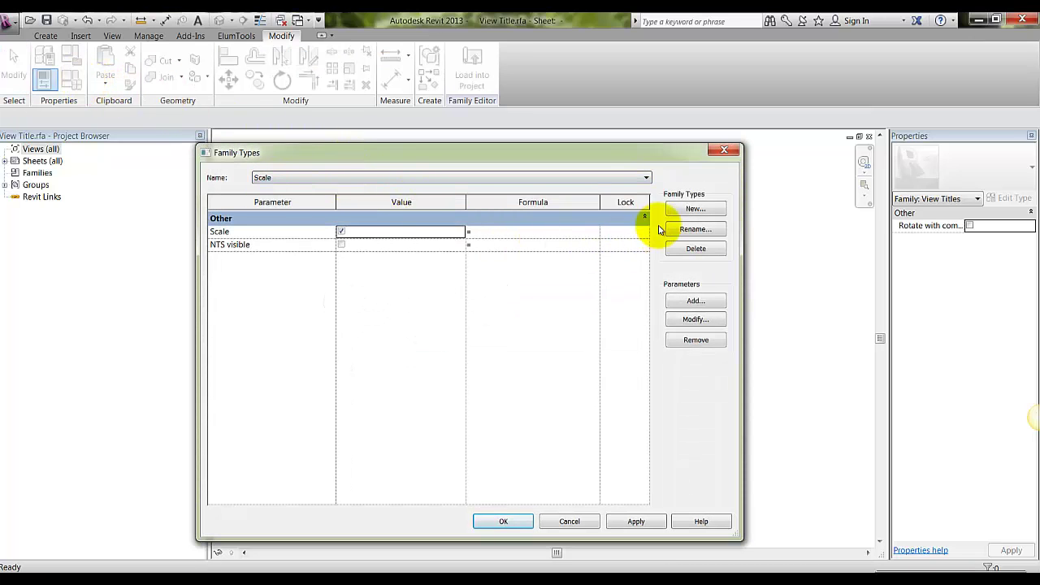
click(695, 209)
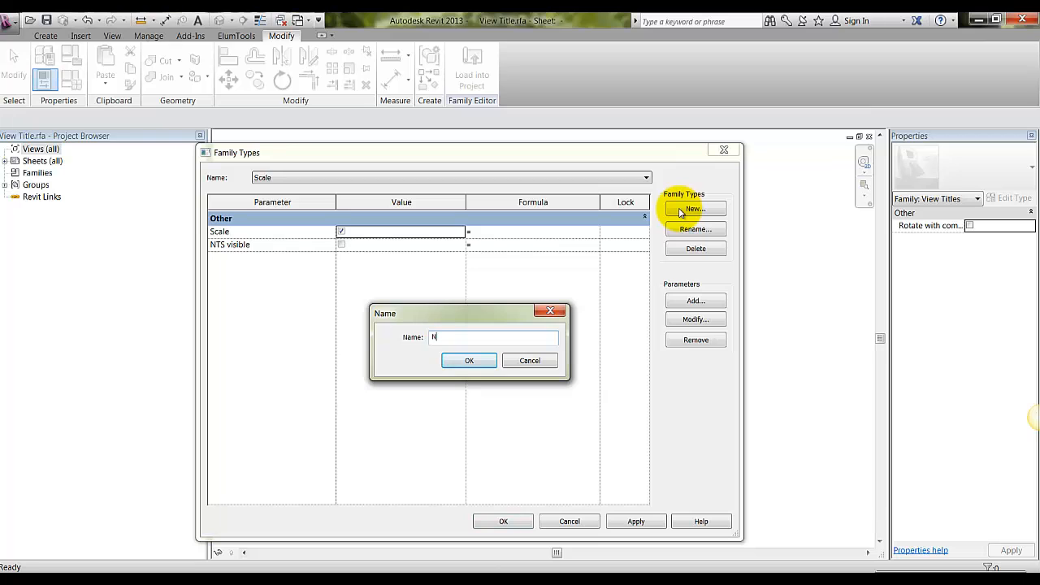
text(o scale)
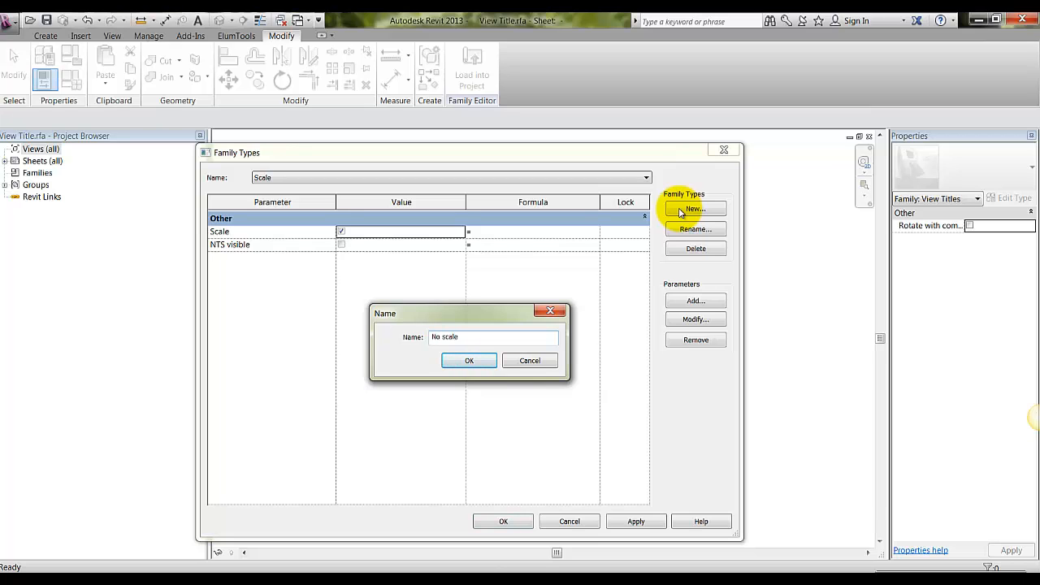
click(469, 360)
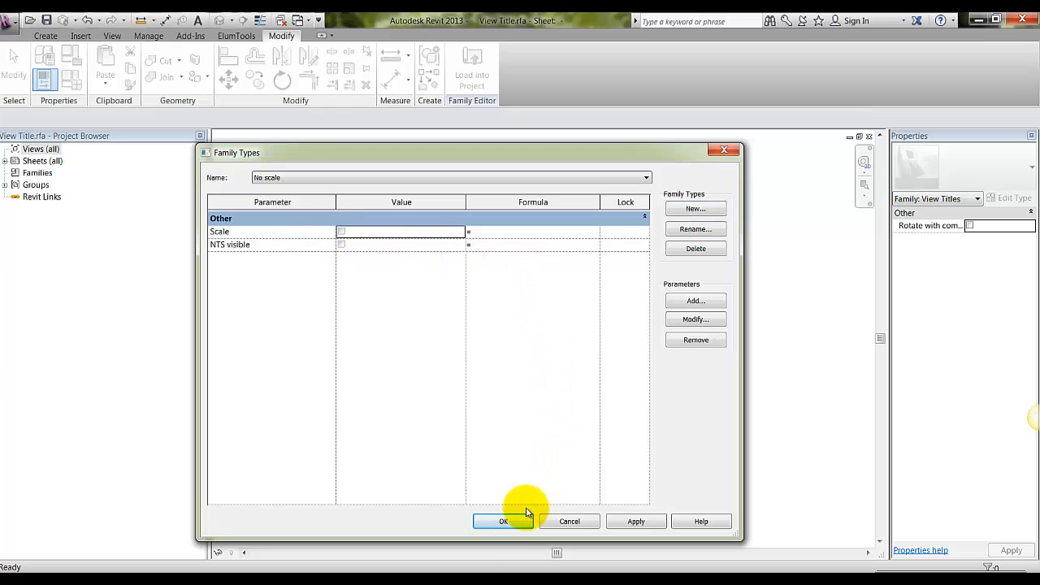
Step: Accept the 'No scale' type and reload View Title into the project, overwriting the existing version
click(503, 521)
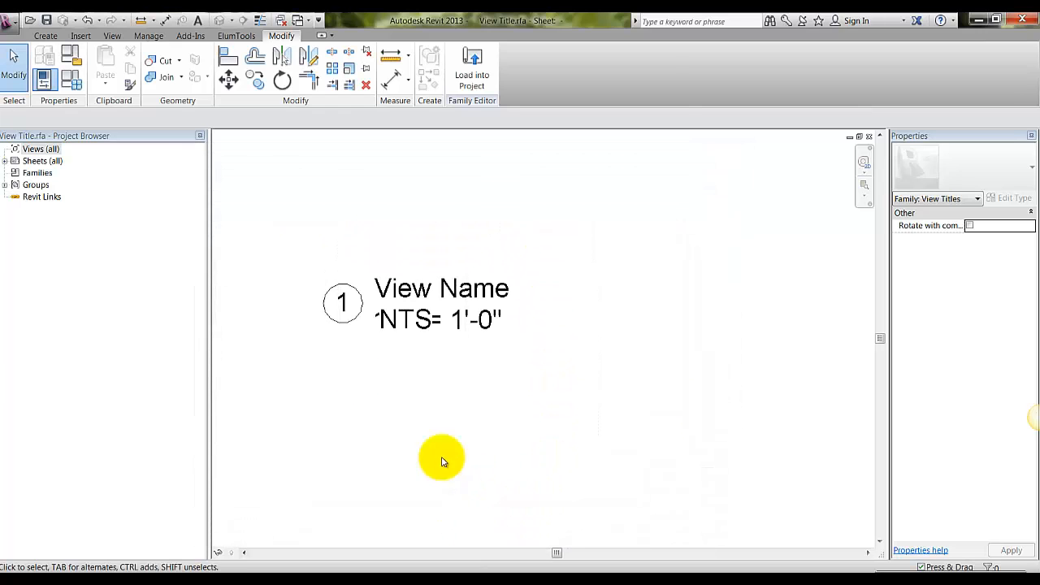
click(471, 61)
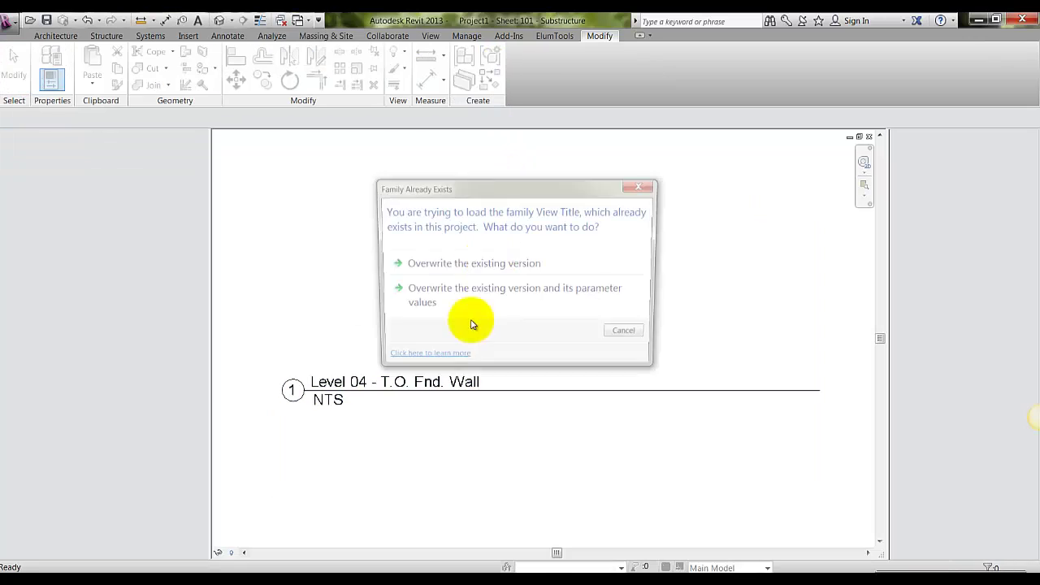
click(474, 263)
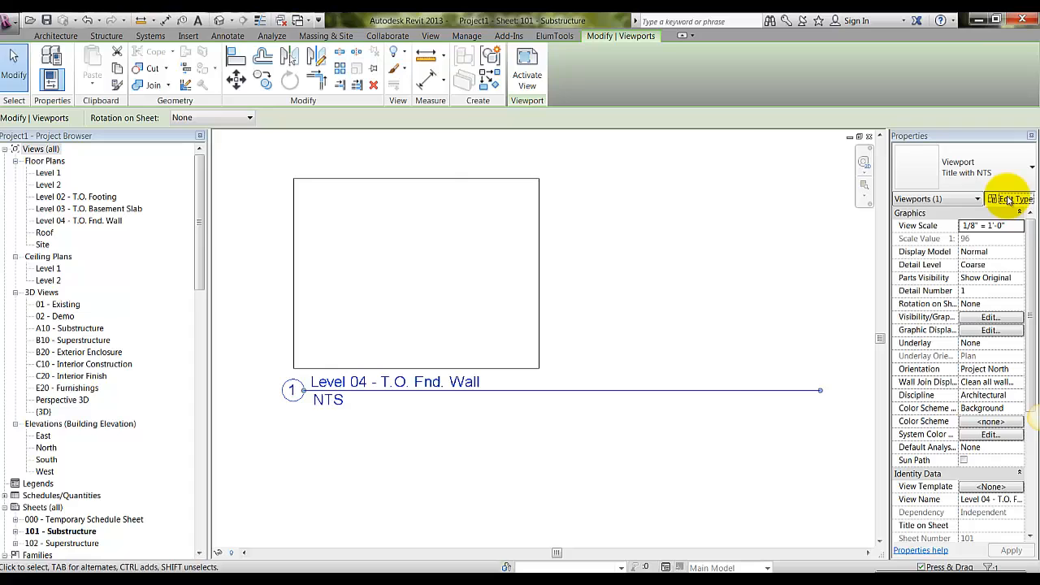
Step: Duplicate 'Title with NTS' as 'Title with no scale' using the View Title : No scale title
click(1009, 199)
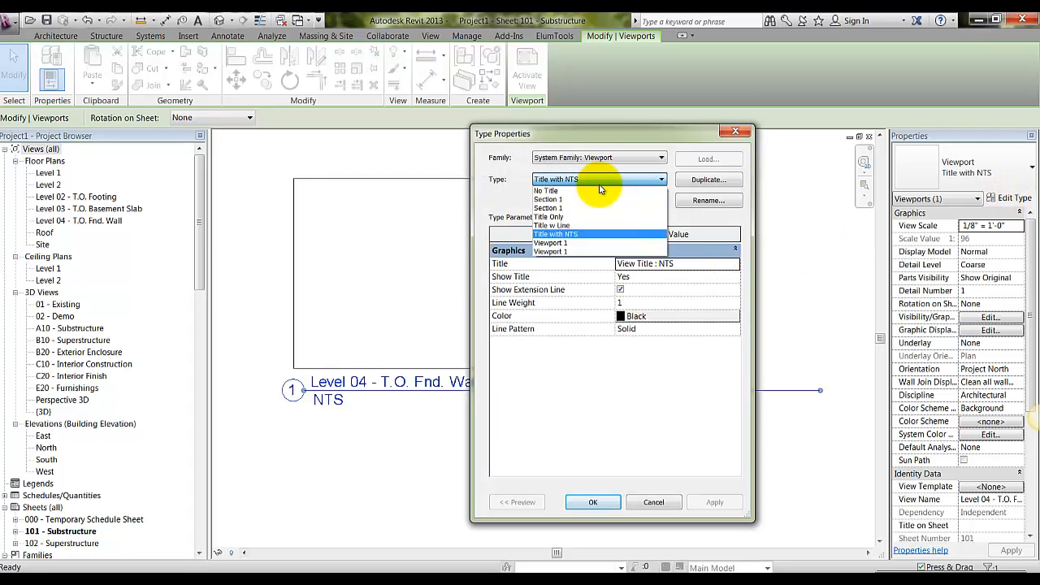
click(708, 179)
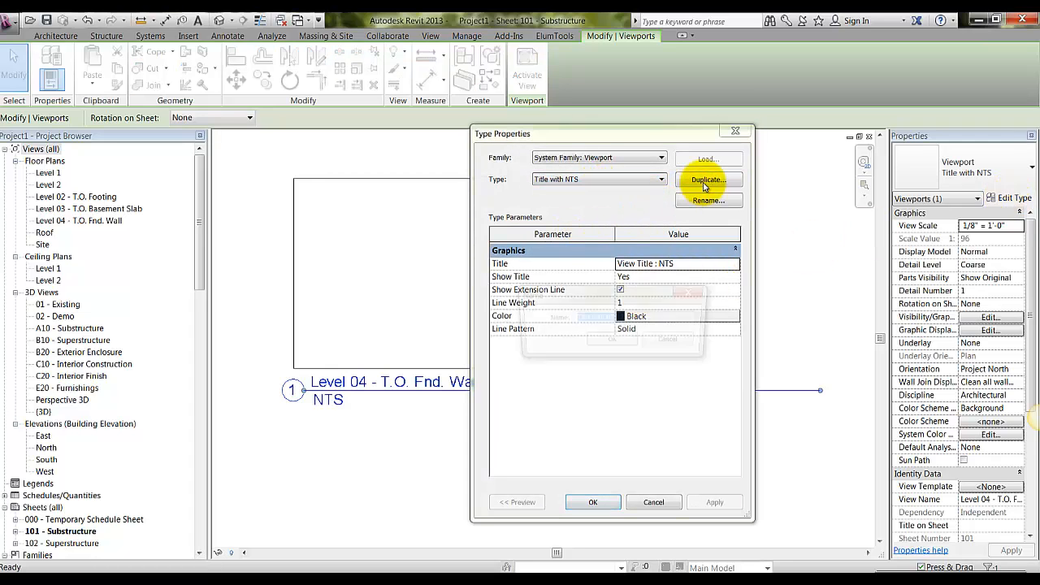
click(707, 179)
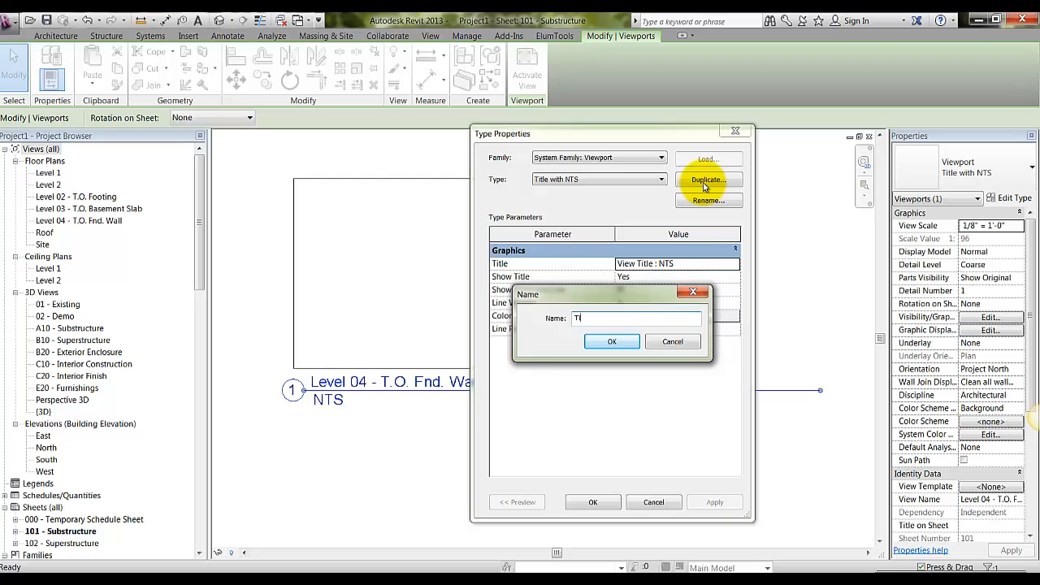
text(Title with no scal)
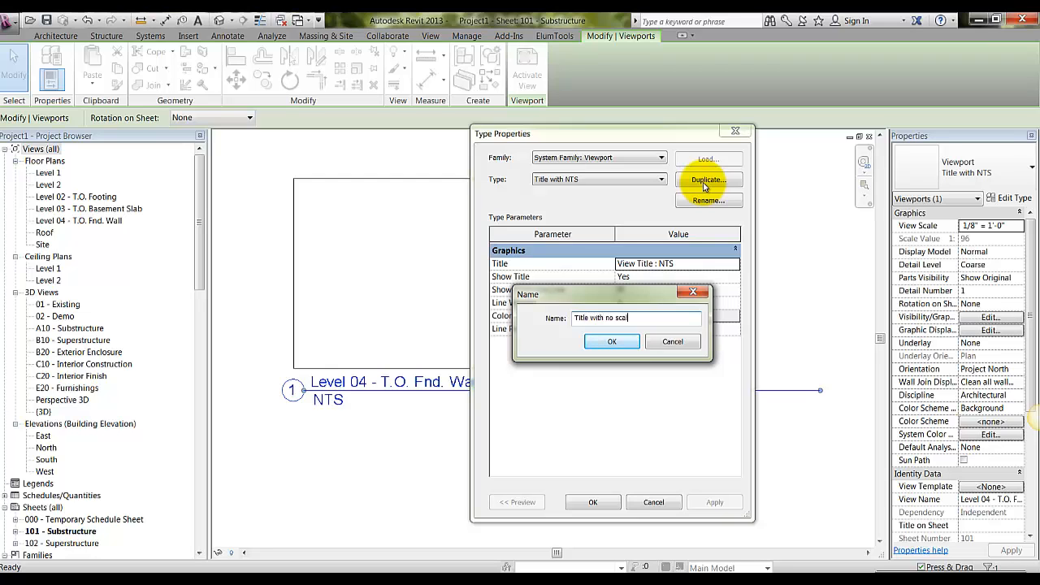
click(612, 341)
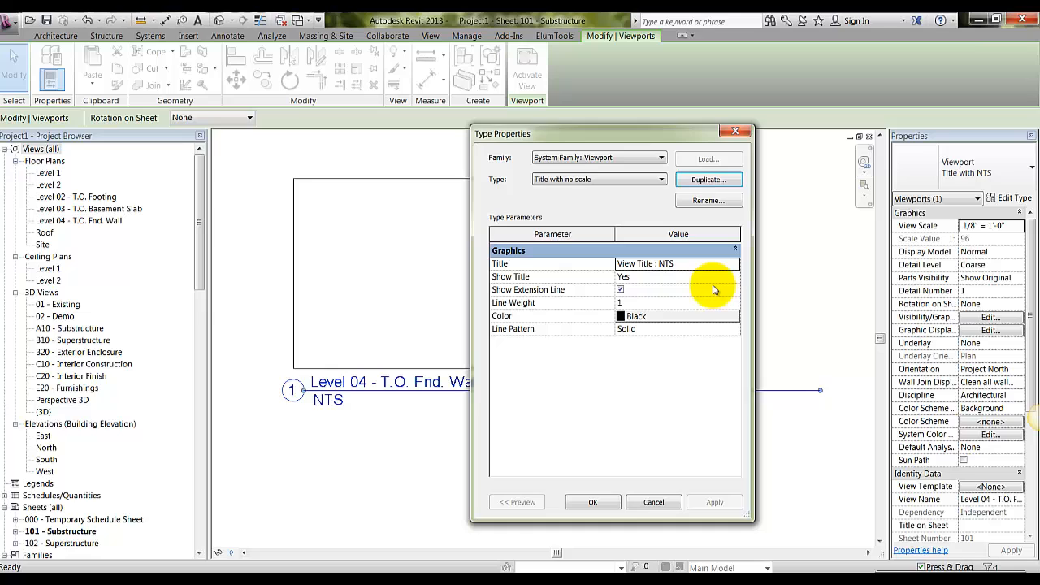
click(734, 263)
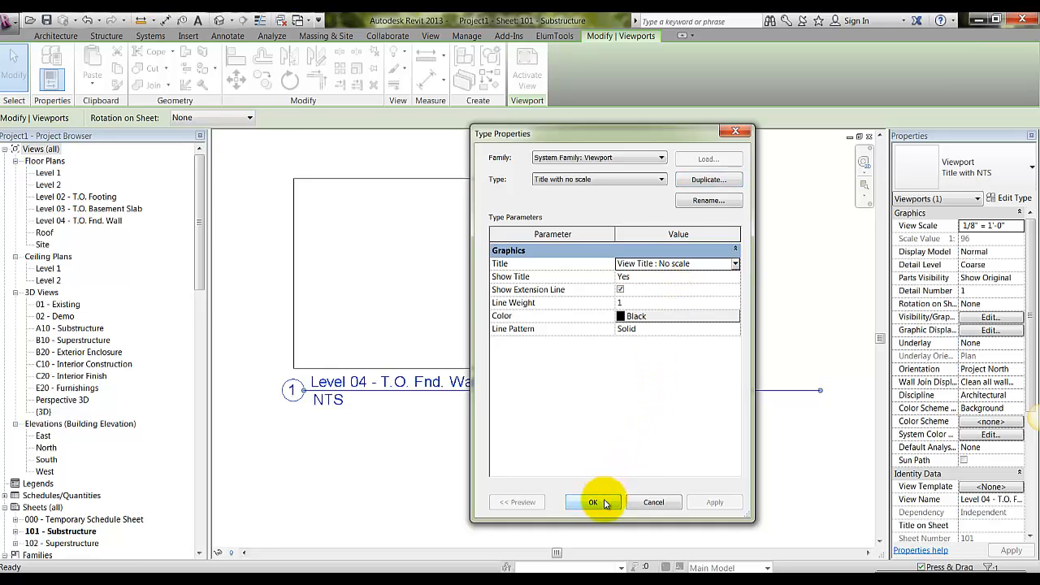
click(592, 502)
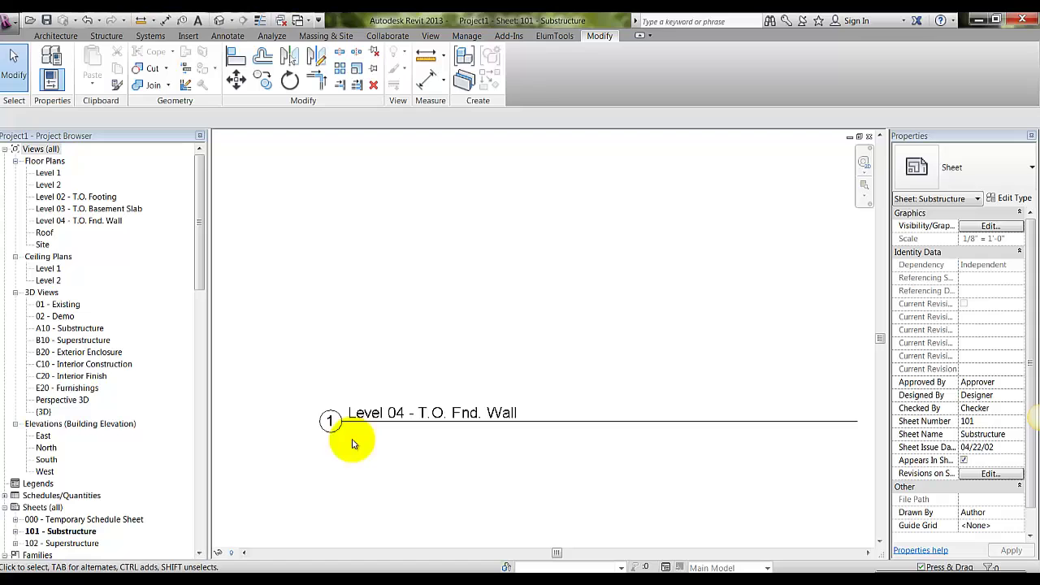
mouse_move(543, 459)
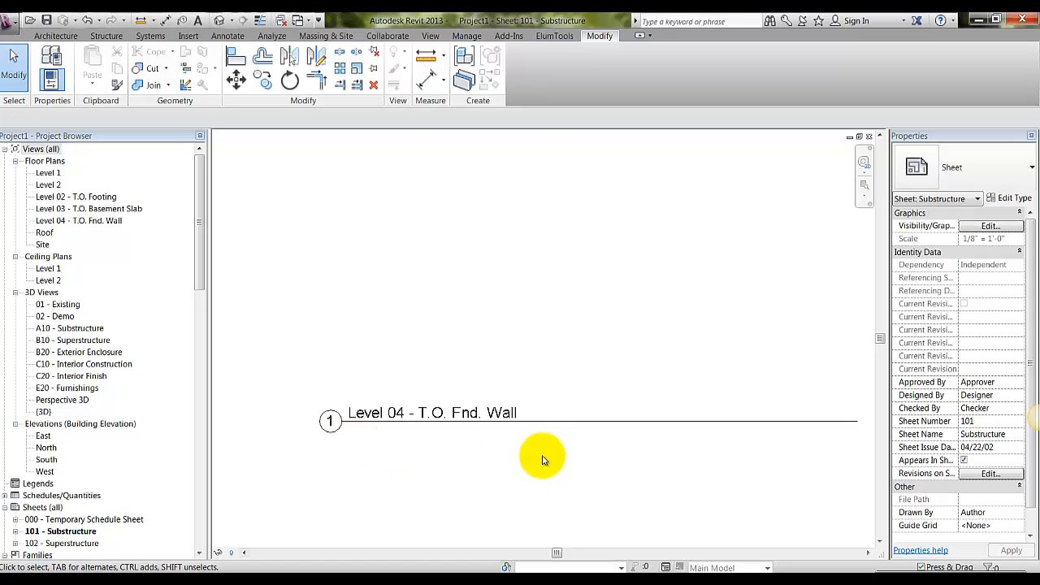